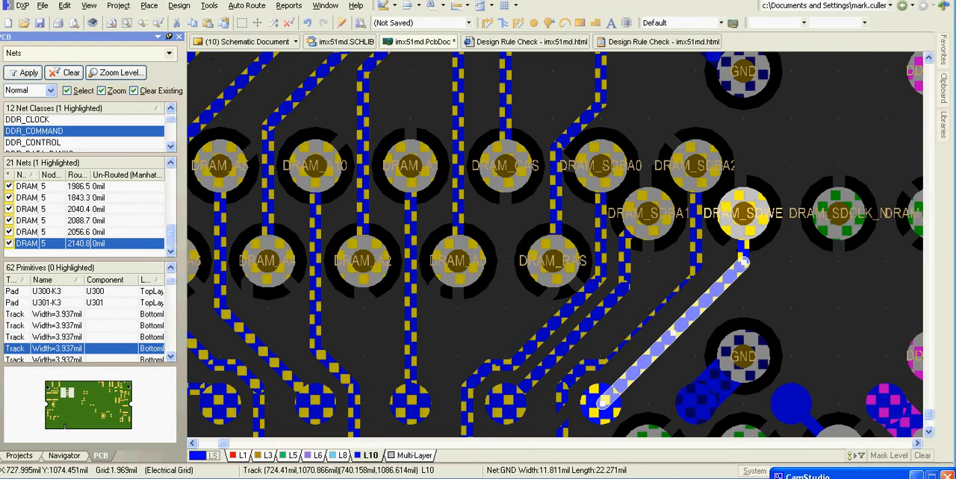
Highlight the DDR_CLOCK, DDR_COMMAND and DDR_CONTROL net classes in turn from the PCB panel
left_click(33, 130)
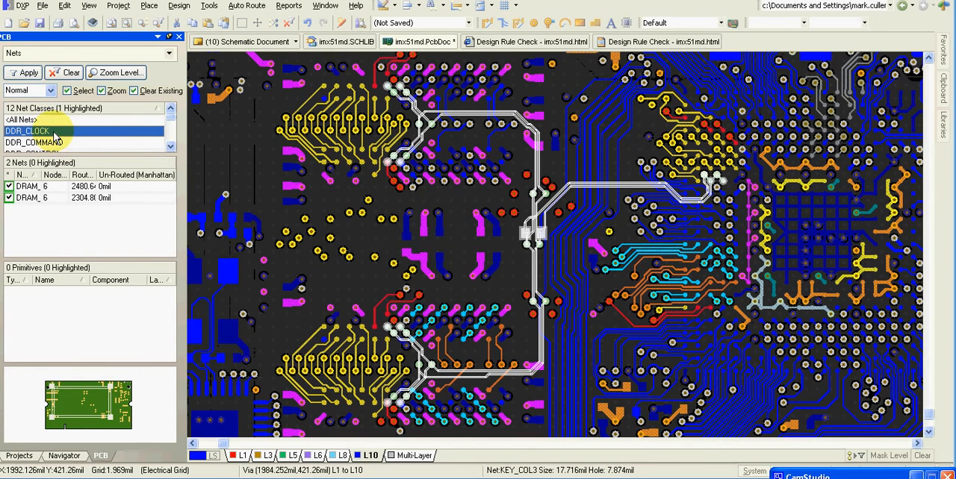
mouse_move(52, 138)
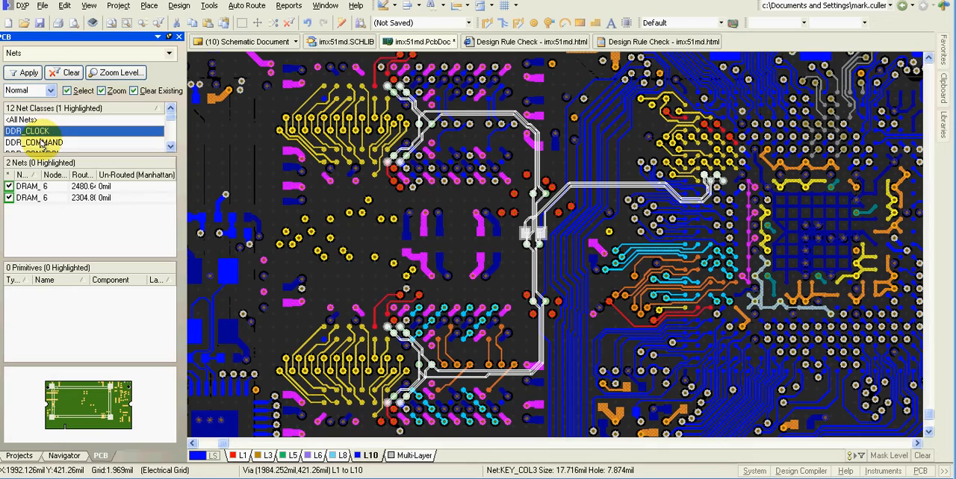
left_click(33, 142)
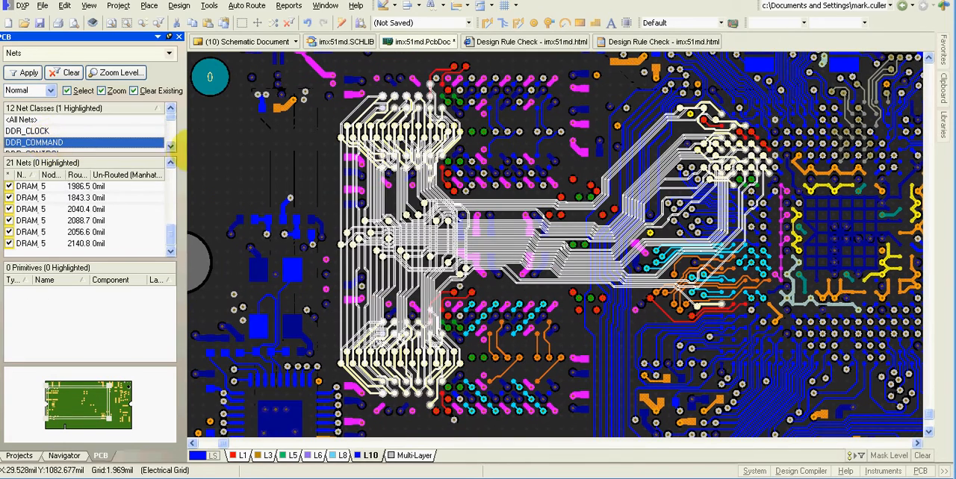
left_click(33, 130)
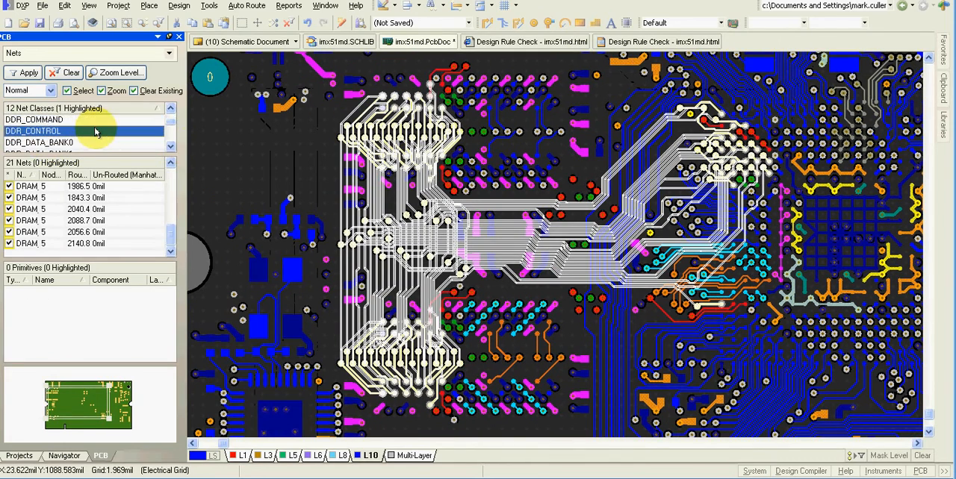
left_click(38, 142)
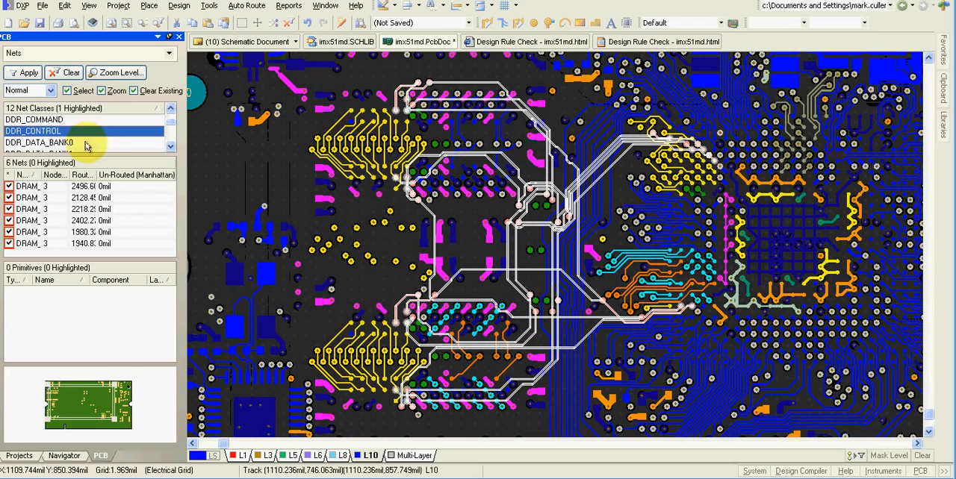
left_click(45, 130)
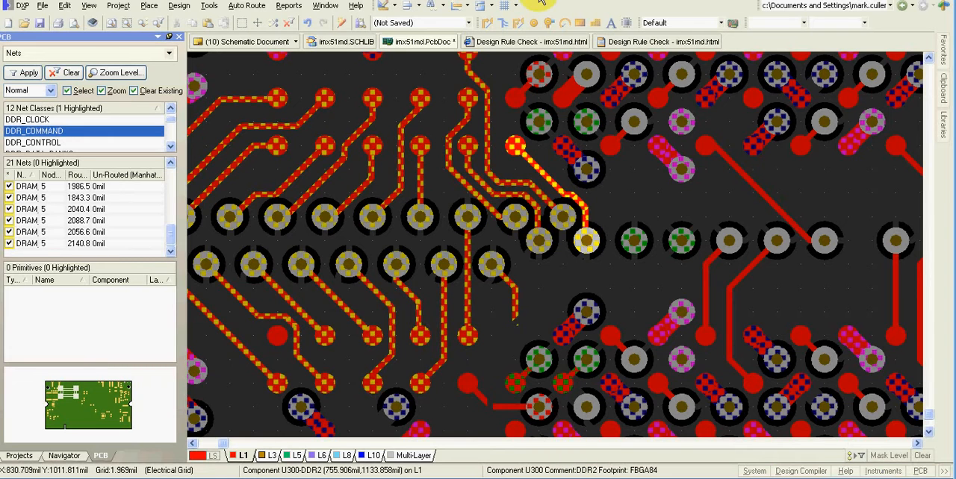
mouse_move(550, 157)
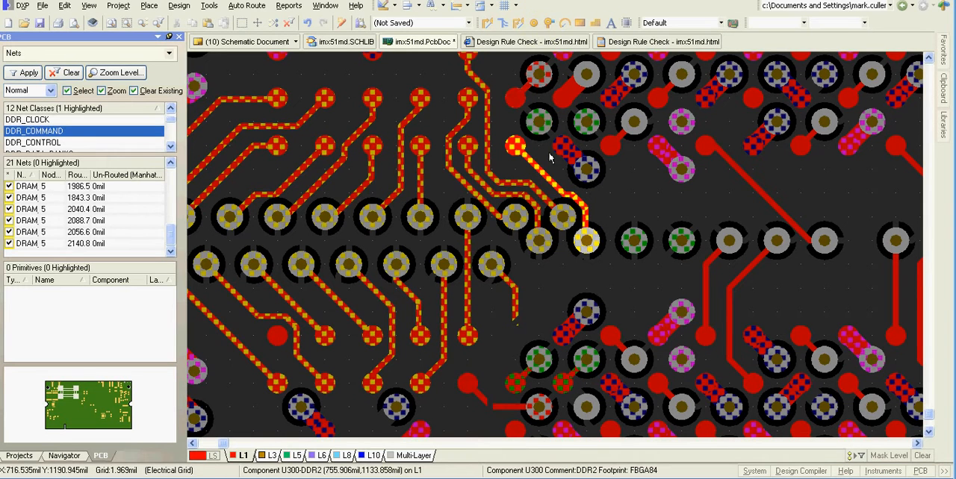
mouse_move(550, 166)
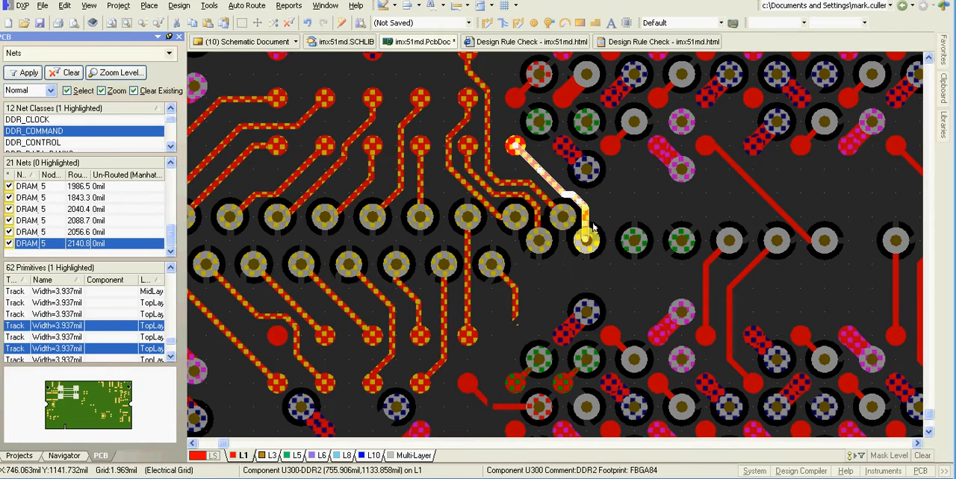
Measure the selected top-layer fanout track, reading 0.084 inch
left_click(289, 6)
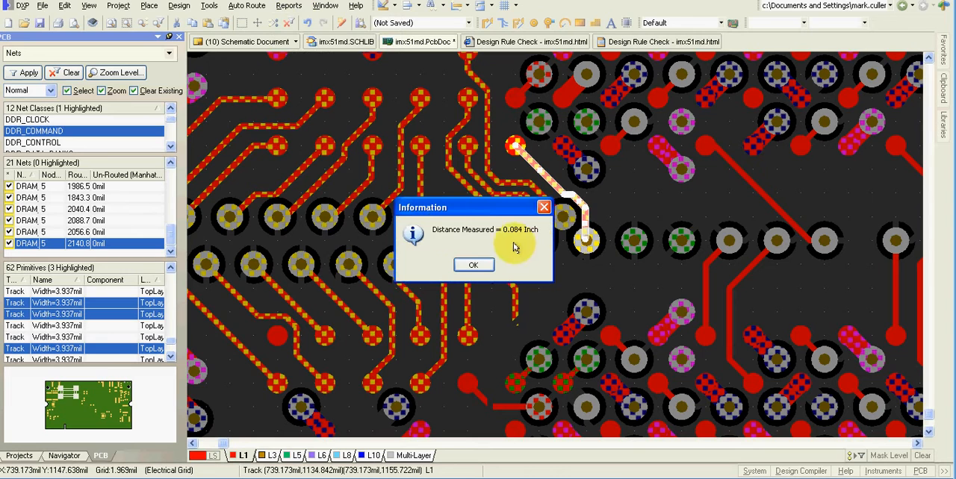
mouse_move(520, 236)
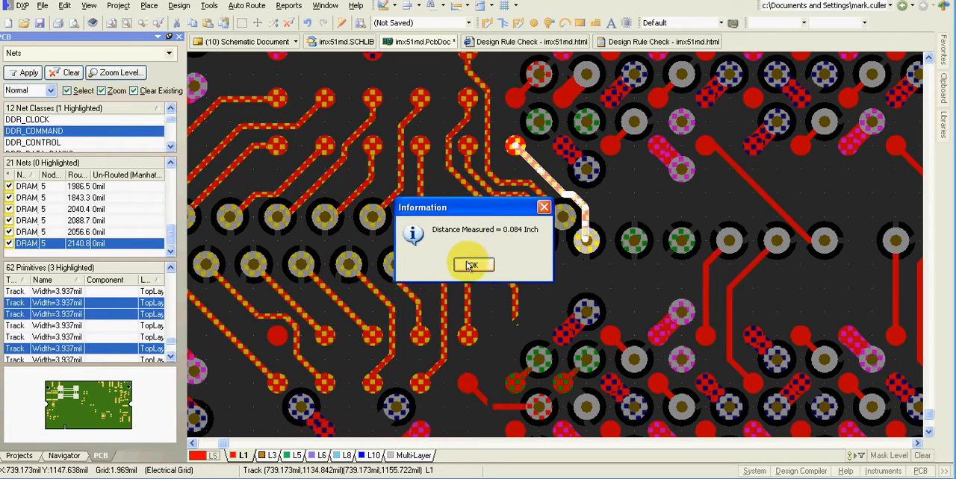
left_click(472, 265)
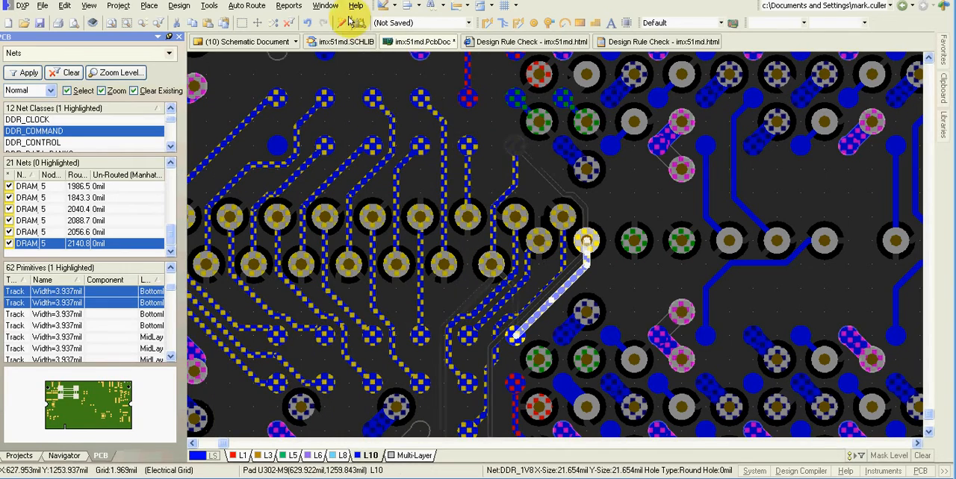
Measure the first bottom-layer track piece of the net at 0.082 inch
left_click(288, 6)
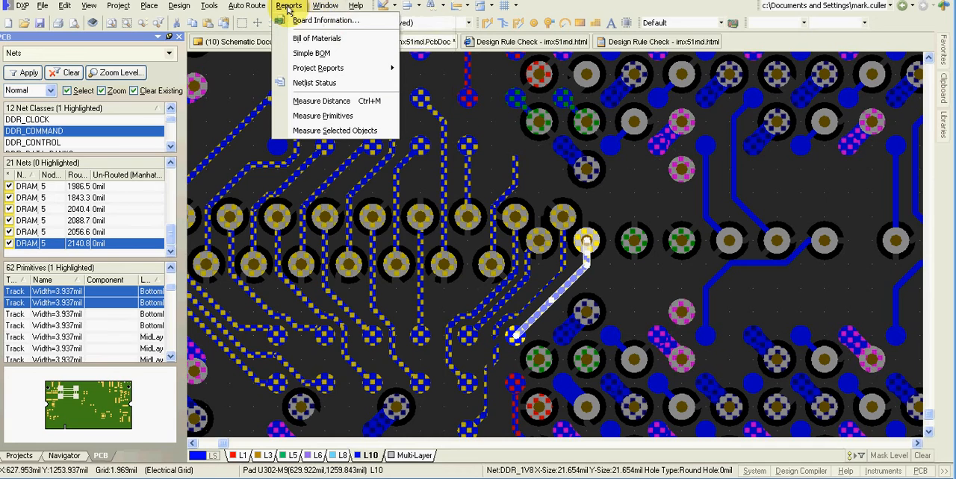
mouse_move(317, 39)
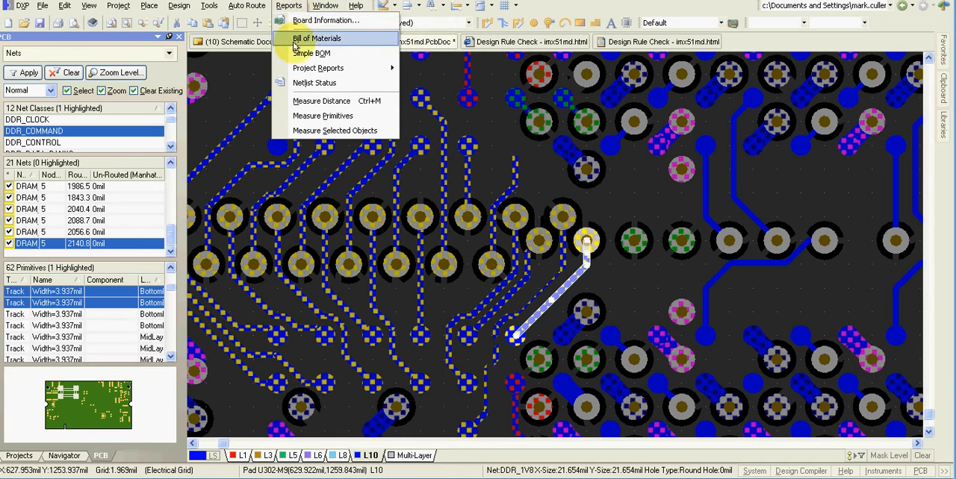
left_click(323, 101)
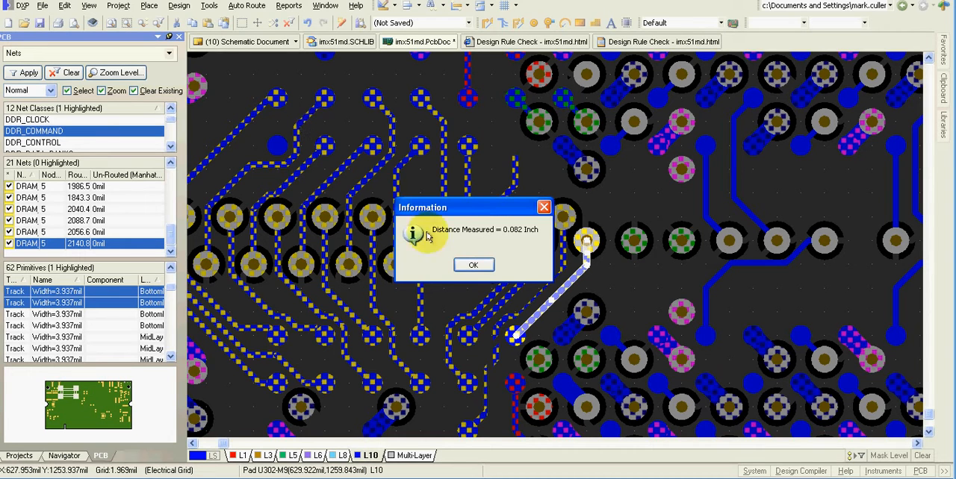
left_click(472, 265)
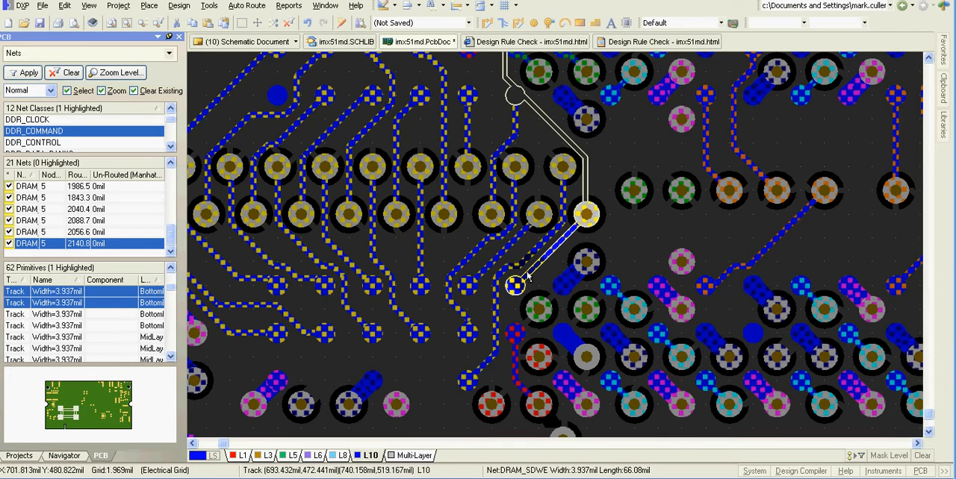
Measure the bottom-layer track piece beside the via at 0.066 inch
left_click(324, 6)
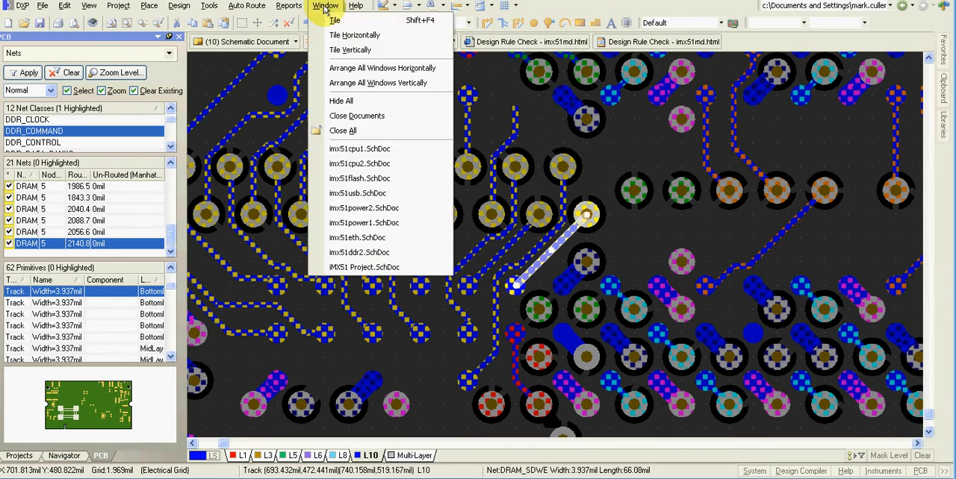
left_click(289, 6)
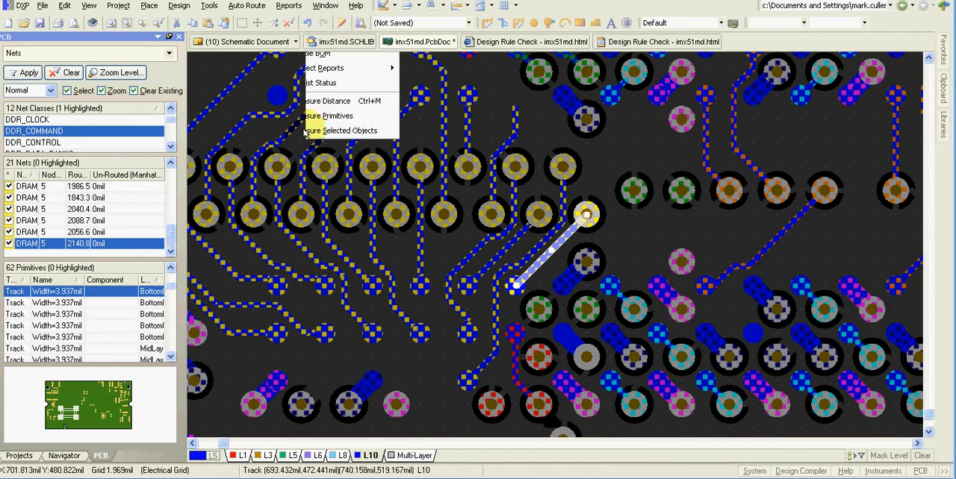
left_click(330, 102)
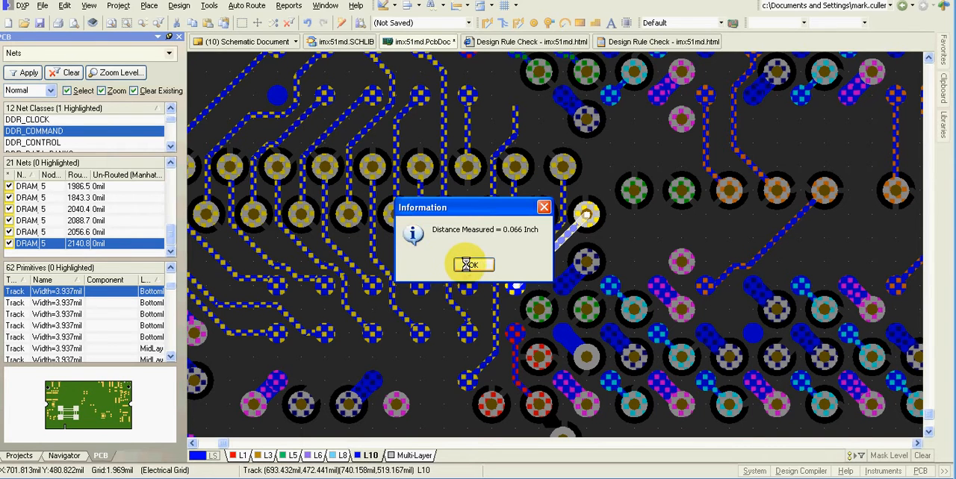
left_click(472, 266)
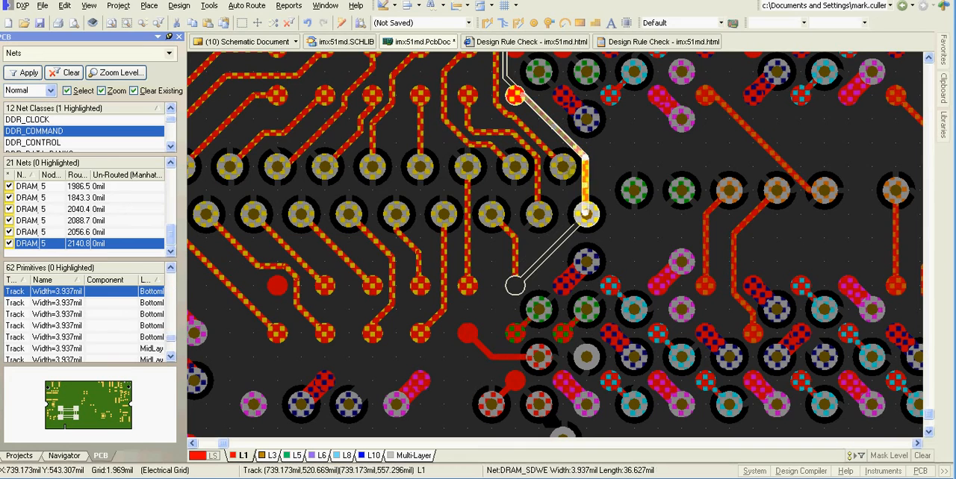
Measure the top-layer track leading up to the pad at 0.095 inch
left_click(289, 6)
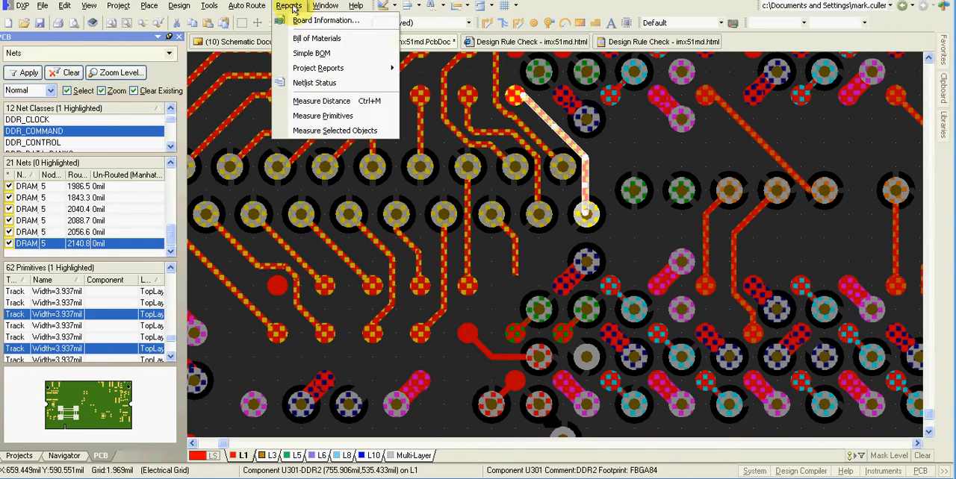
left_click(321, 101)
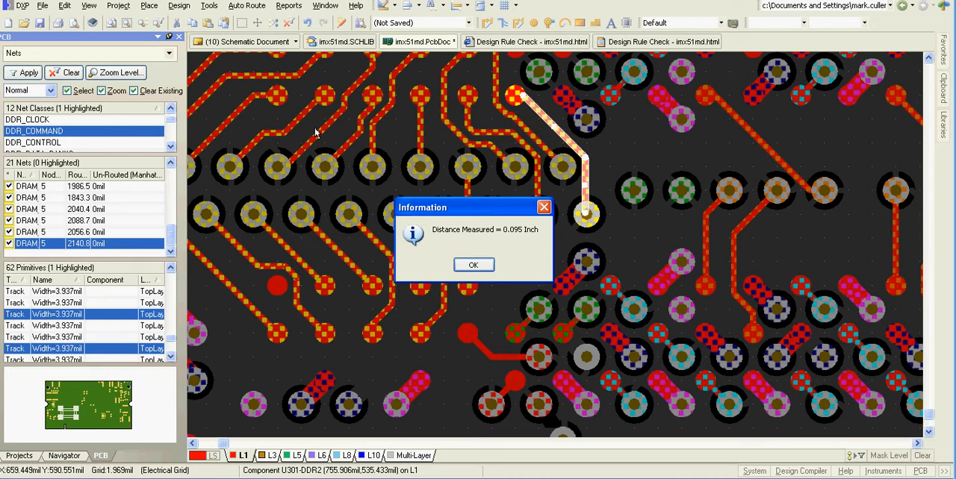
left_click(474, 264)
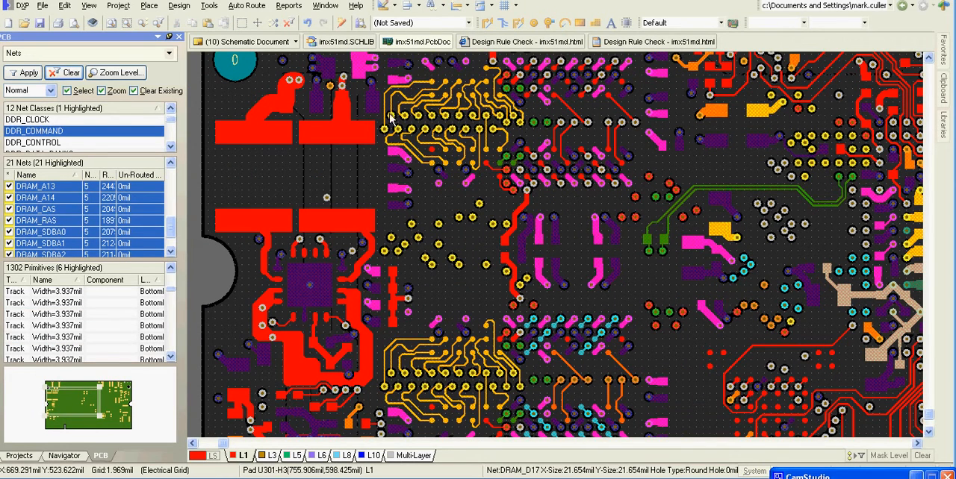
mouse_move(392, 96)
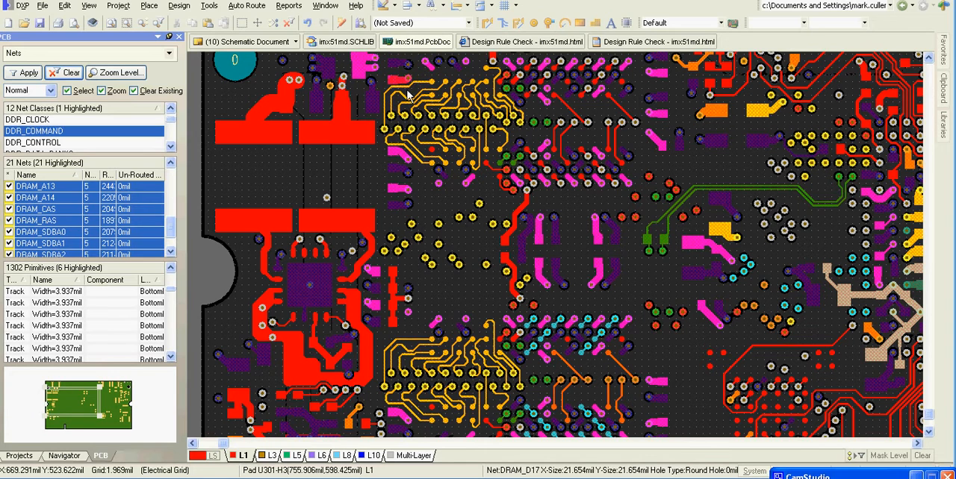
mouse_move(463, 166)
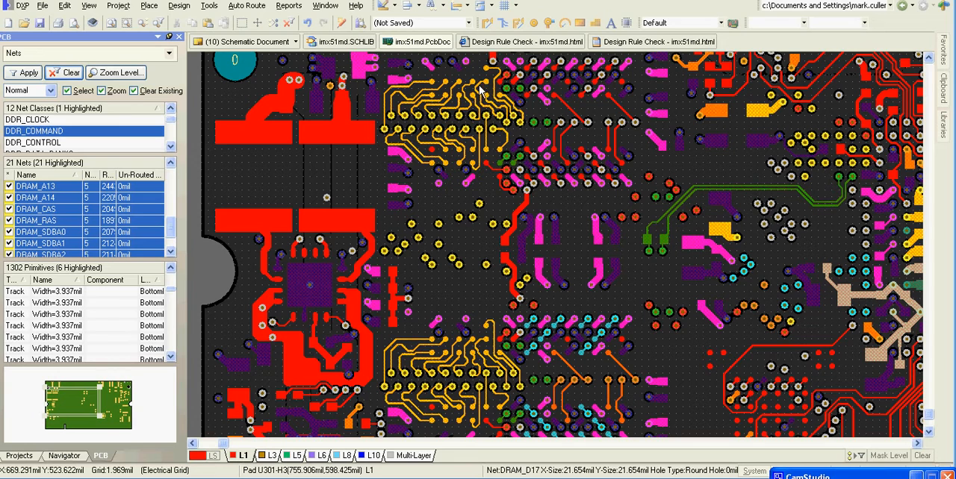
mouse_move(481, 88)
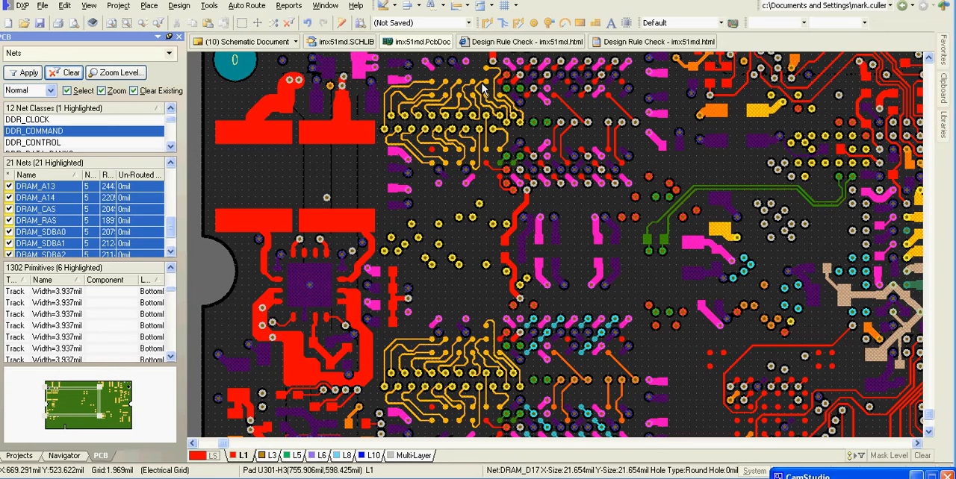
mouse_move(426, 126)
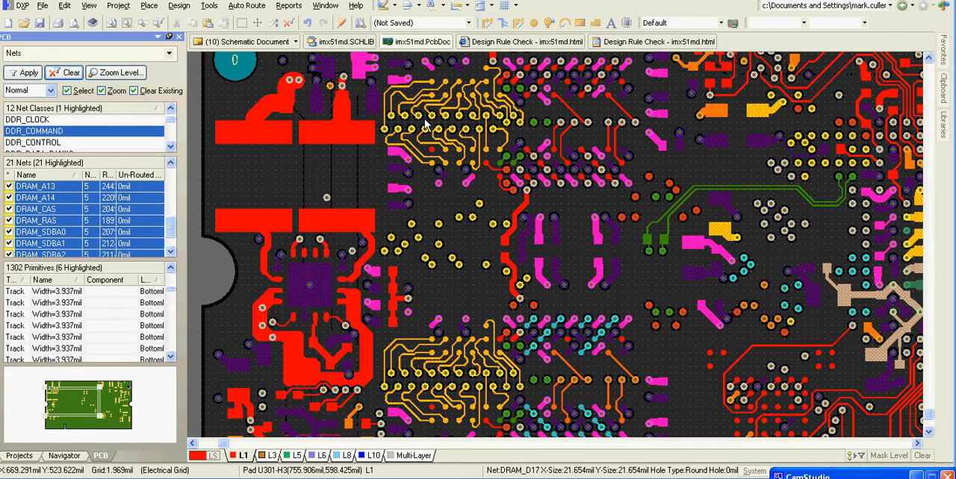
mouse_move(430, 137)
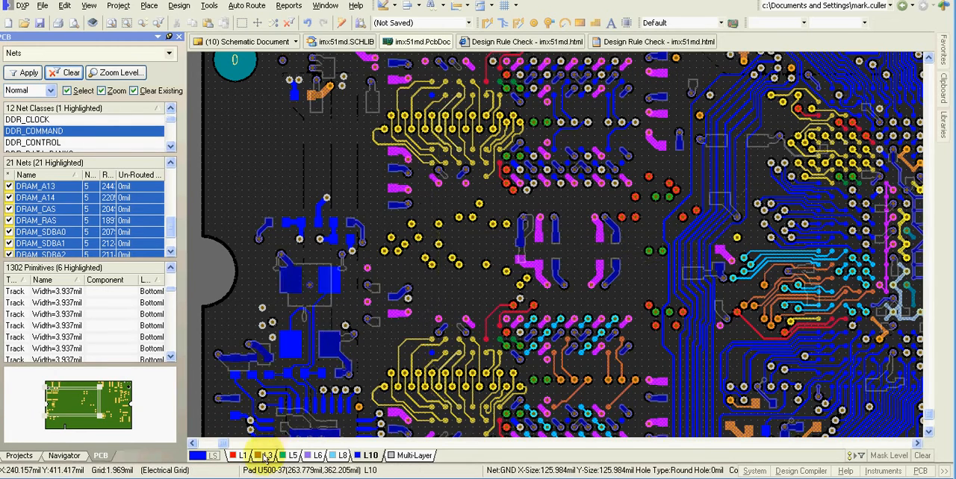
left_click(241, 456)
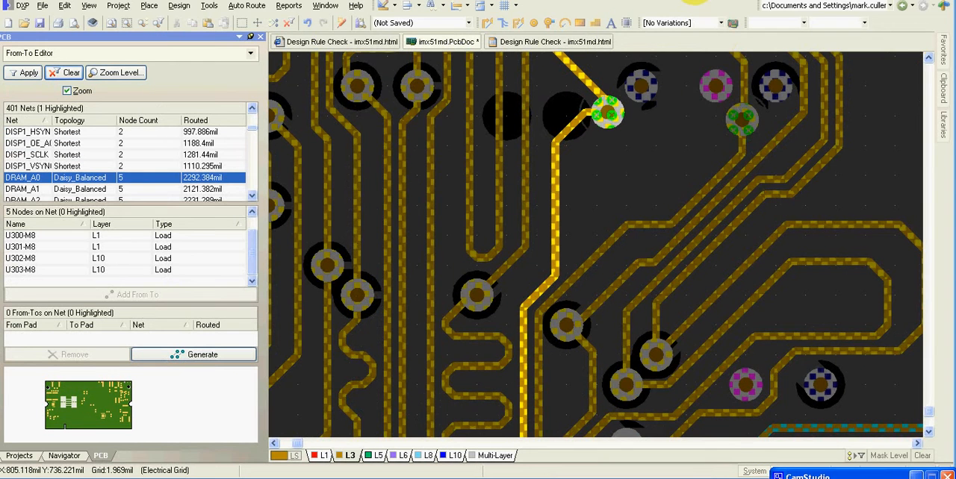
mouse_move(603, 165)
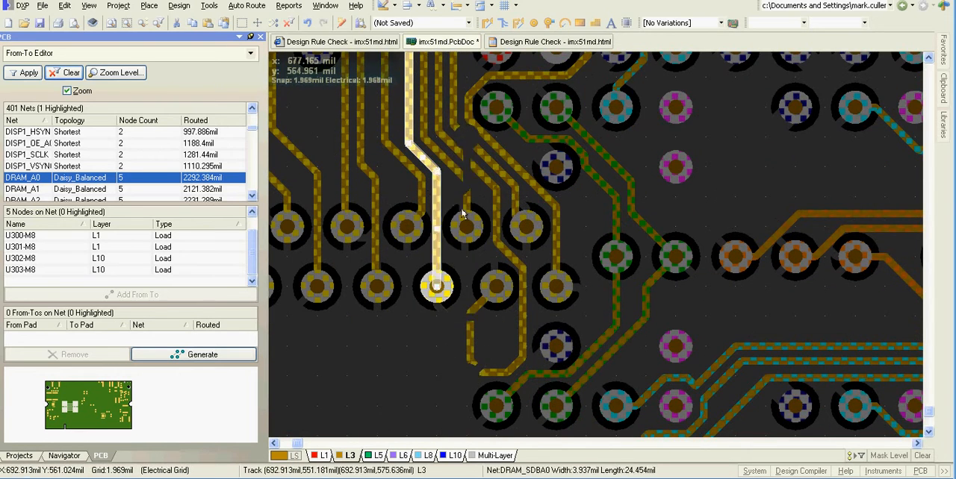
Pick a short DRAM_A0 track segment beside the pad to read its length
left_click(288, 6)
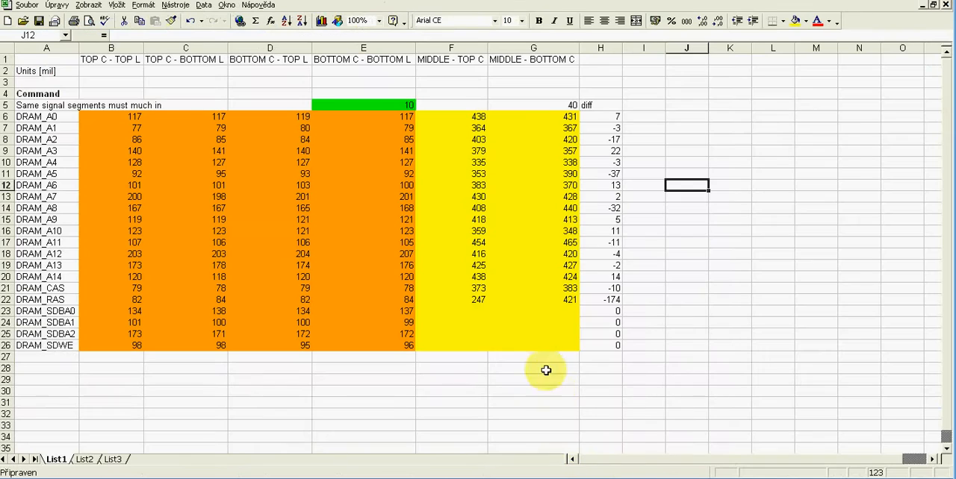
left_click(451, 299)
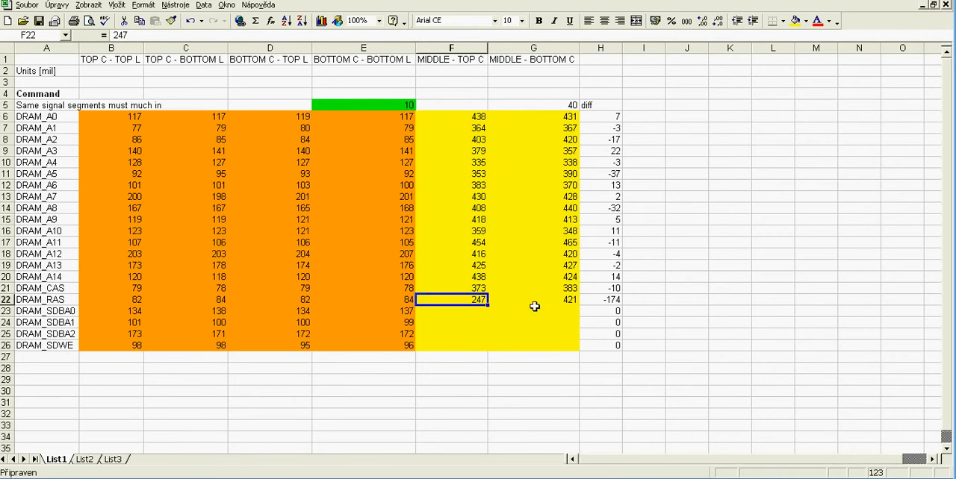
left_click(532, 298)
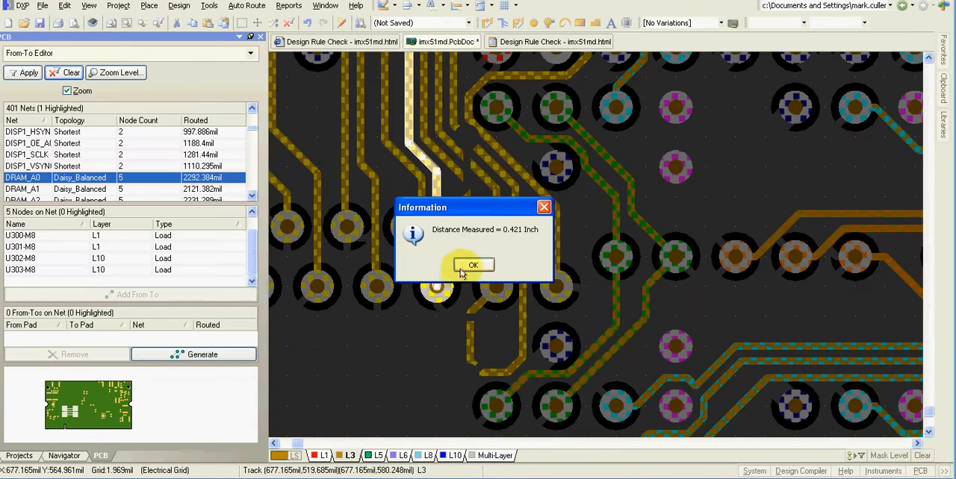
Dismiss the 0.421 inch result and measure the DRAM_RAS track leading to the via
left_click(472, 266)
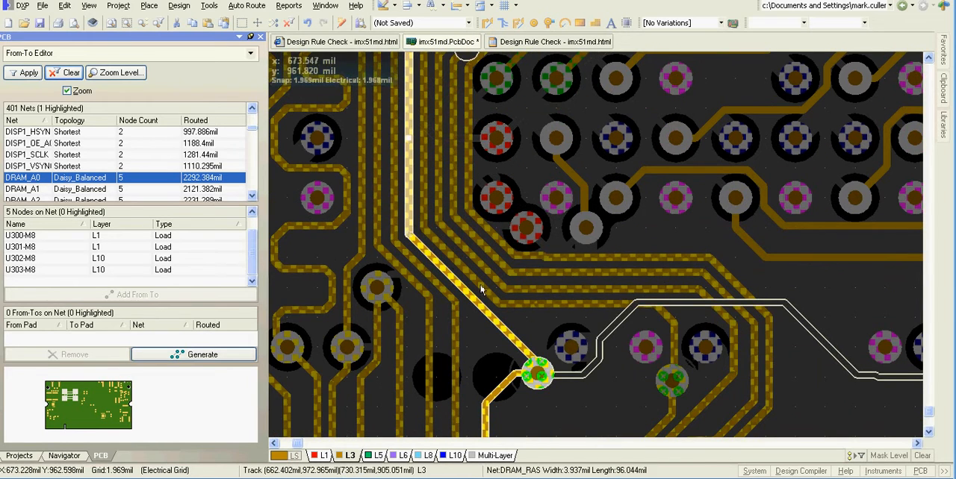
left_click(288, 6)
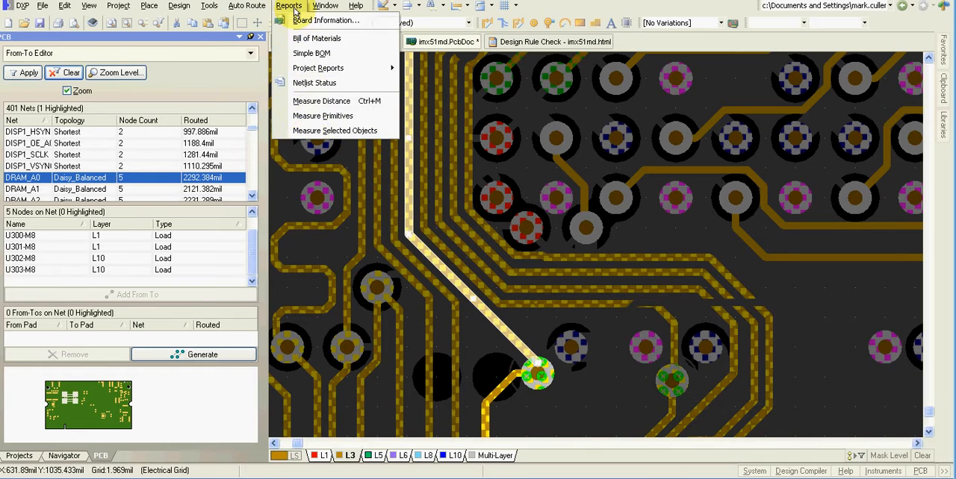
left_click(321, 102)
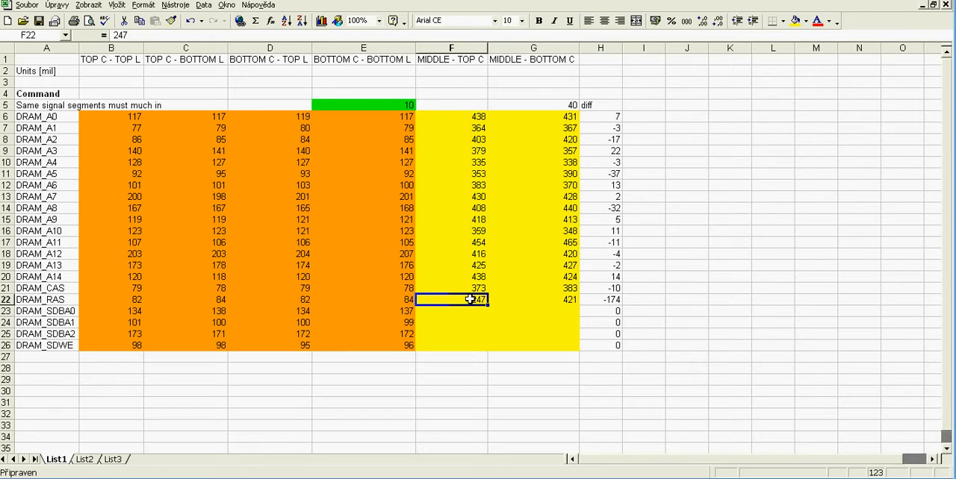
mouse_move(361, 288)
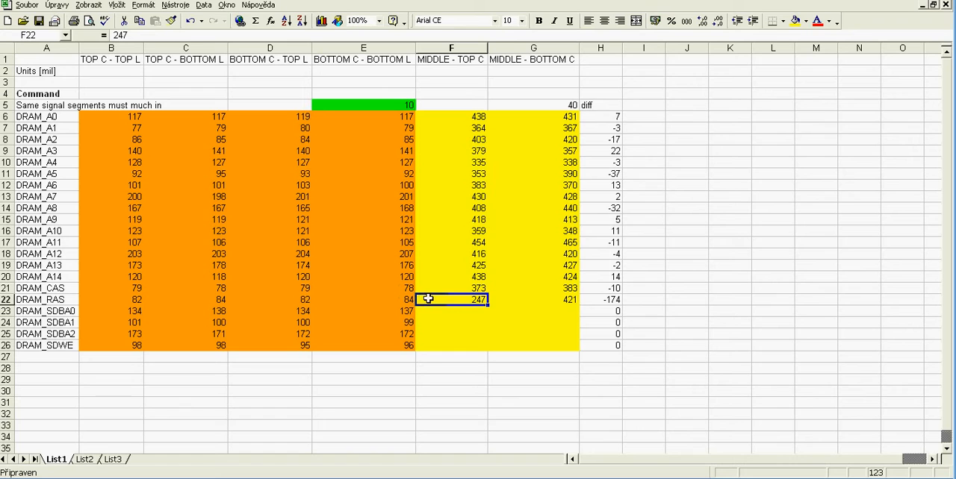
mouse_move(440, 307)
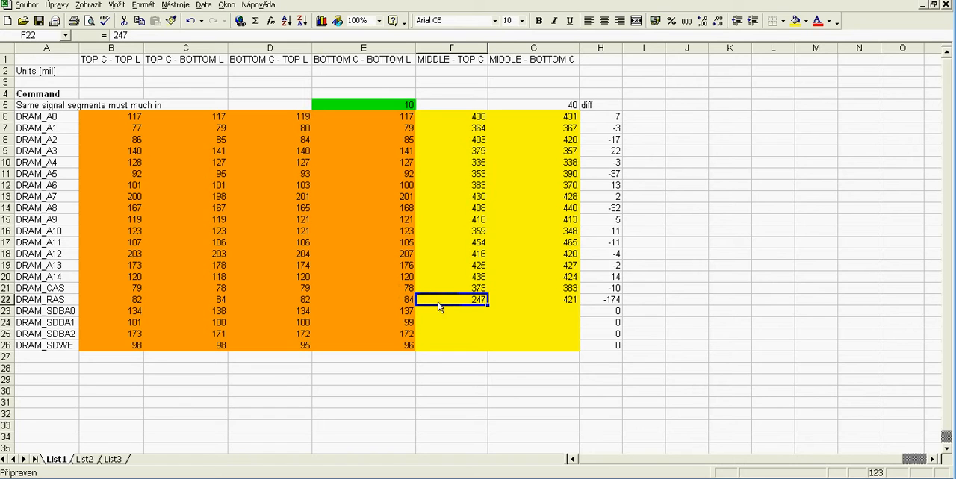
left_click(531, 299)
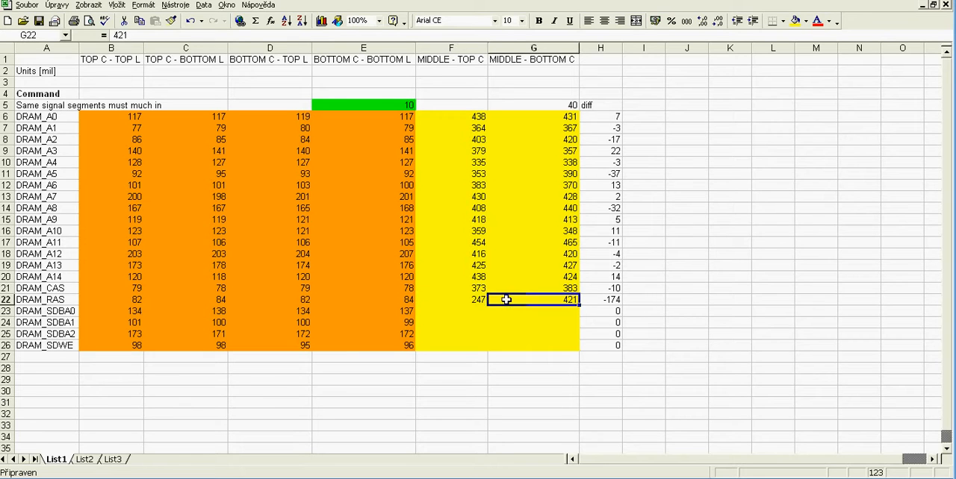
left_click(600, 298)
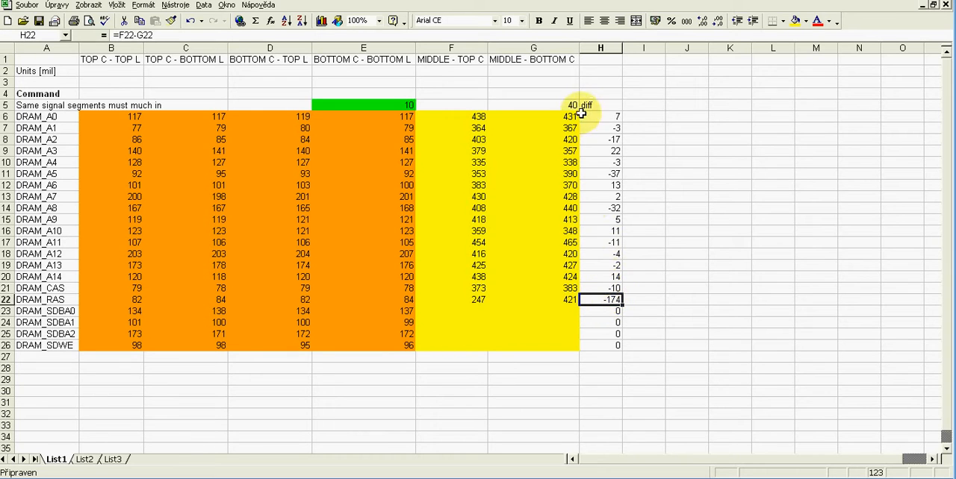
mouse_move(568, 105)
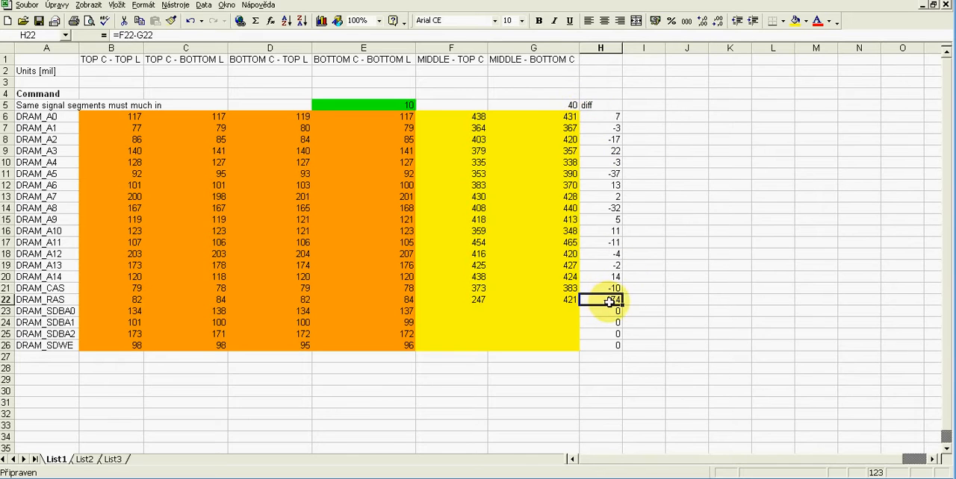
left_click(451, 299)
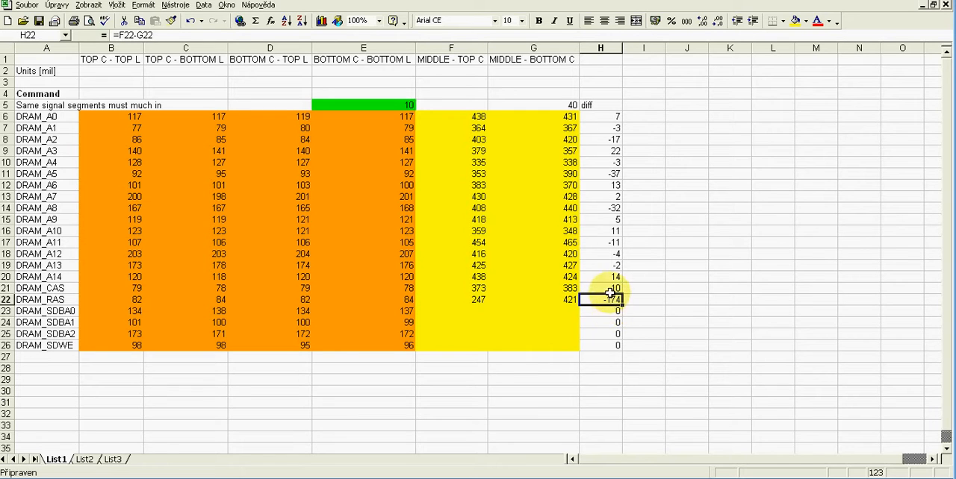
left_click(532, 298)
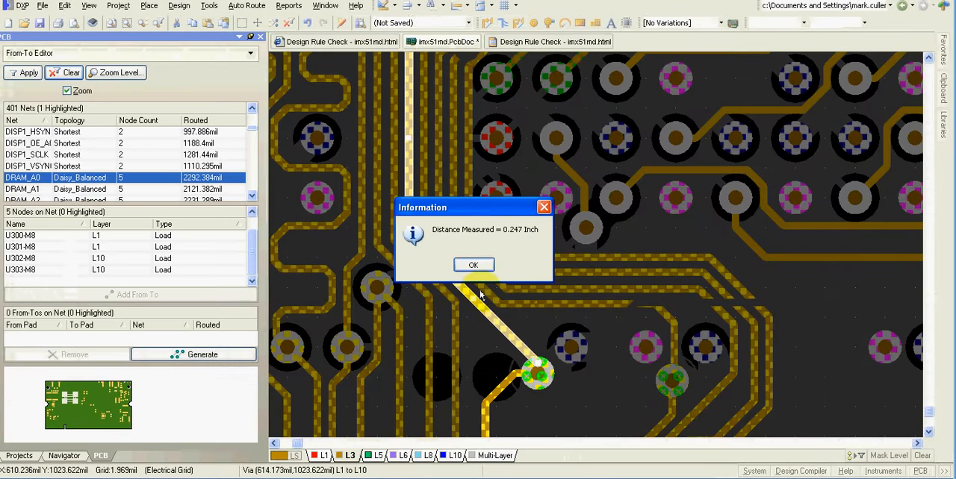
Dismiss the 0.247 inch measurement result for the DRAM_RAS track
left_click(474, 265)
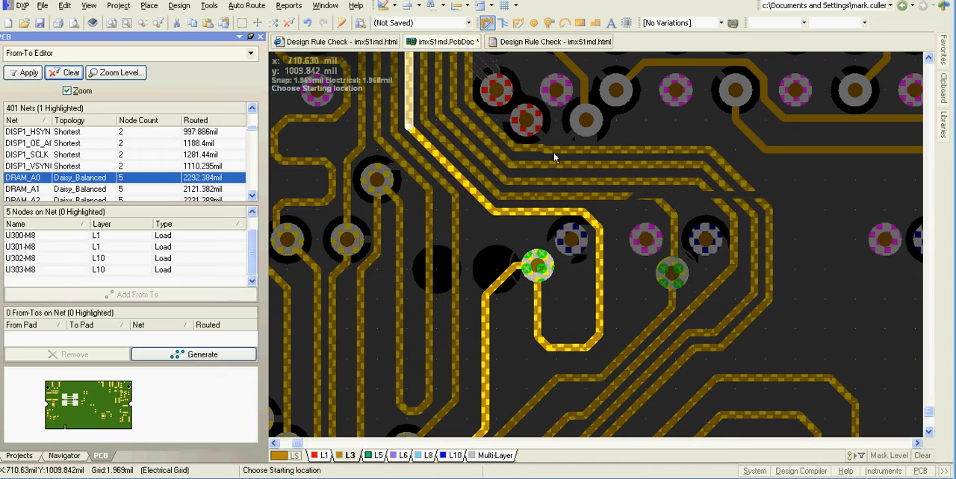
mouse_move(560, 217)
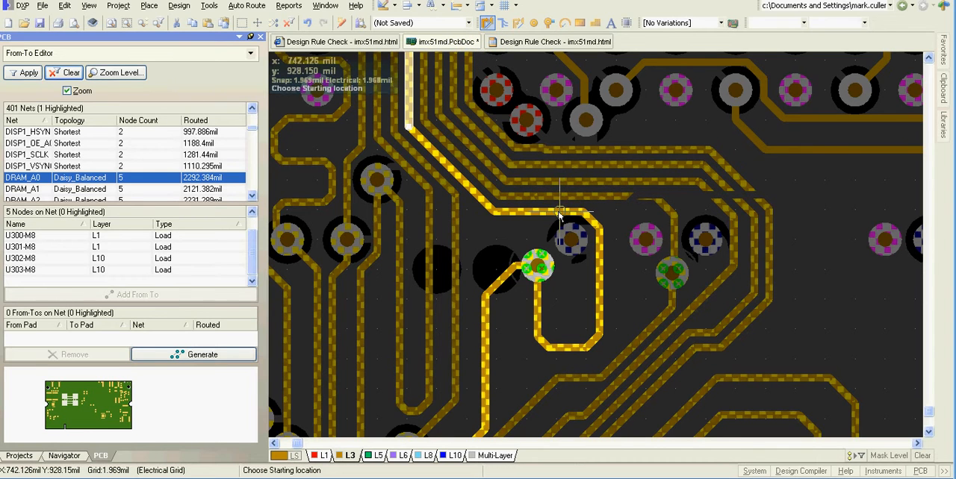
mouse_move(616, 227)
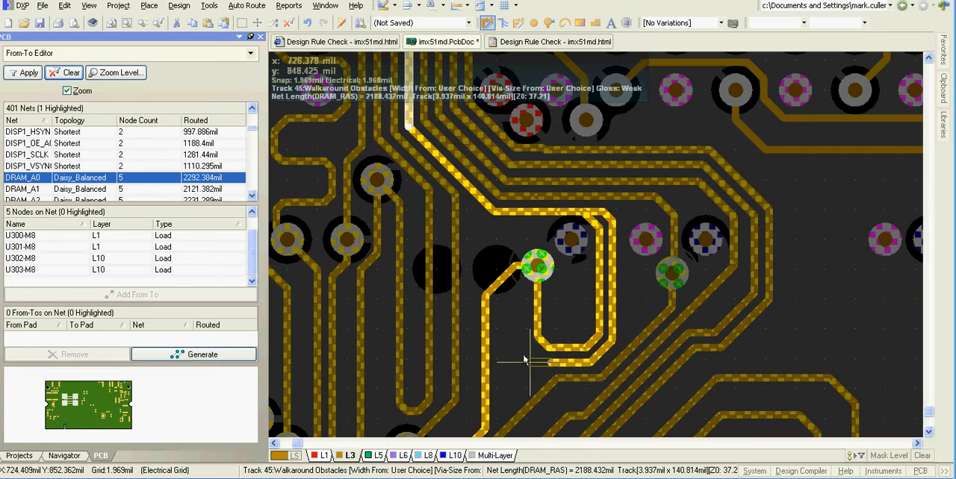
mouse_move(530, 364)
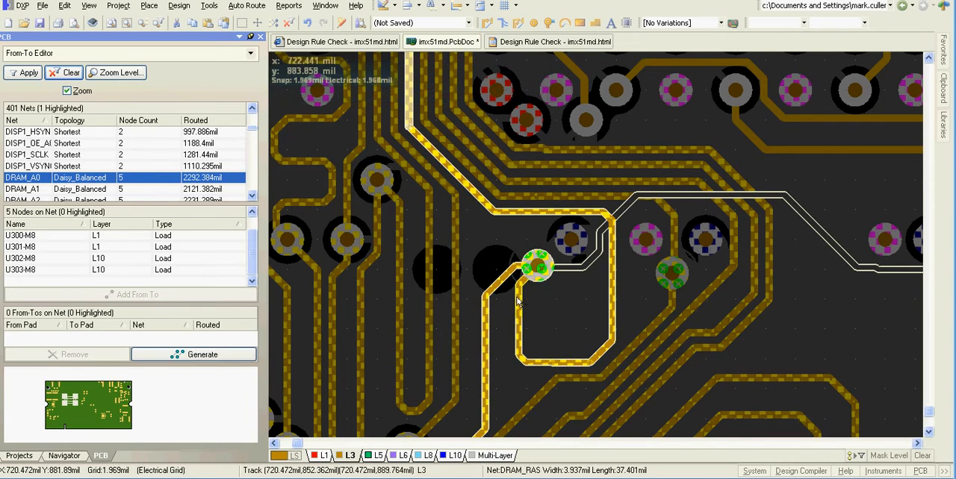
mouse_move(541, 312)
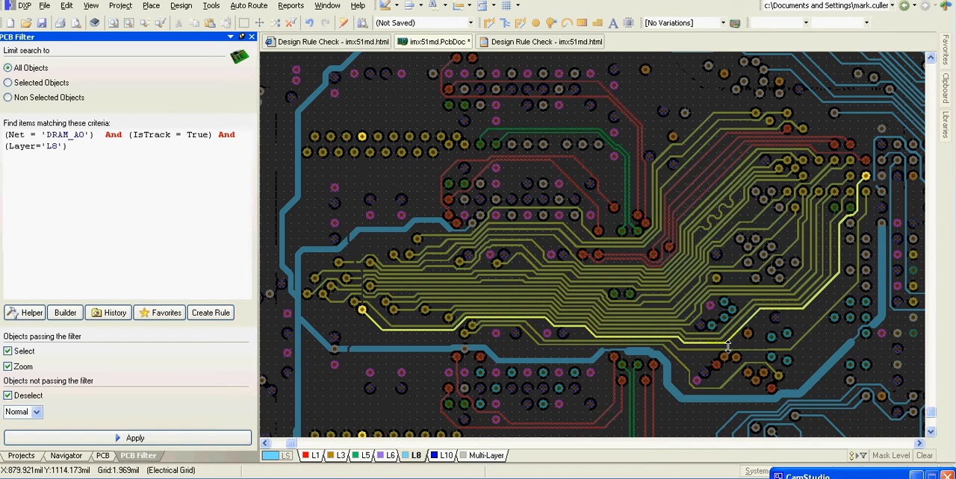
mouse_move(690, 266)
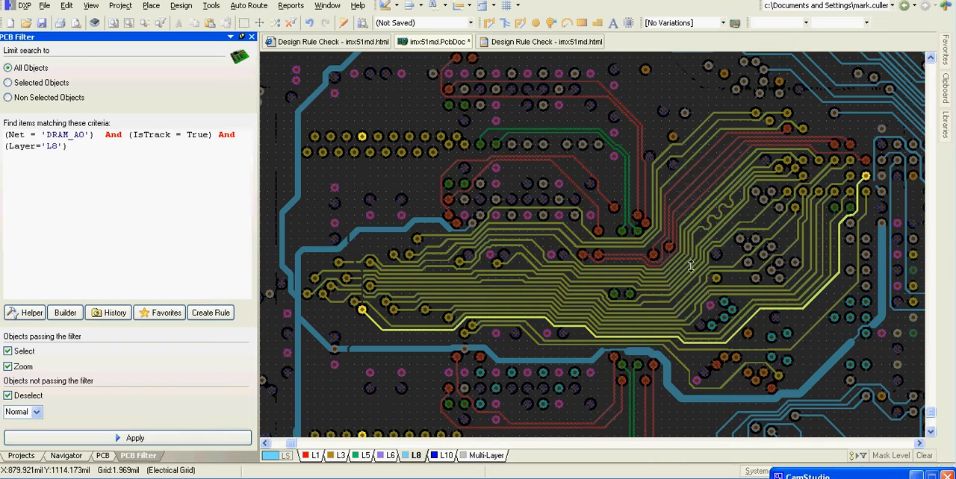
mouse_move(526, 292)
type("1")
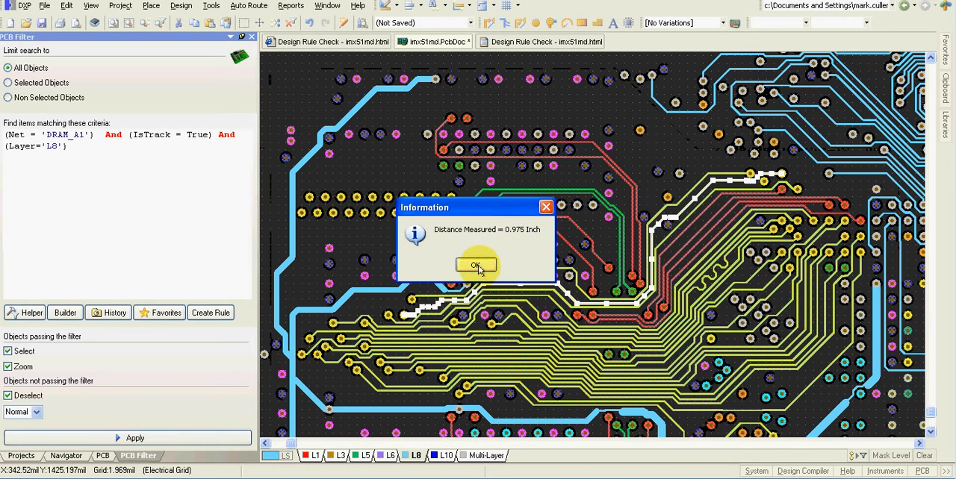
Dismiss the 0.975 inch DRAM_A1 result and return to the Excel length table
left_click(475, 266)
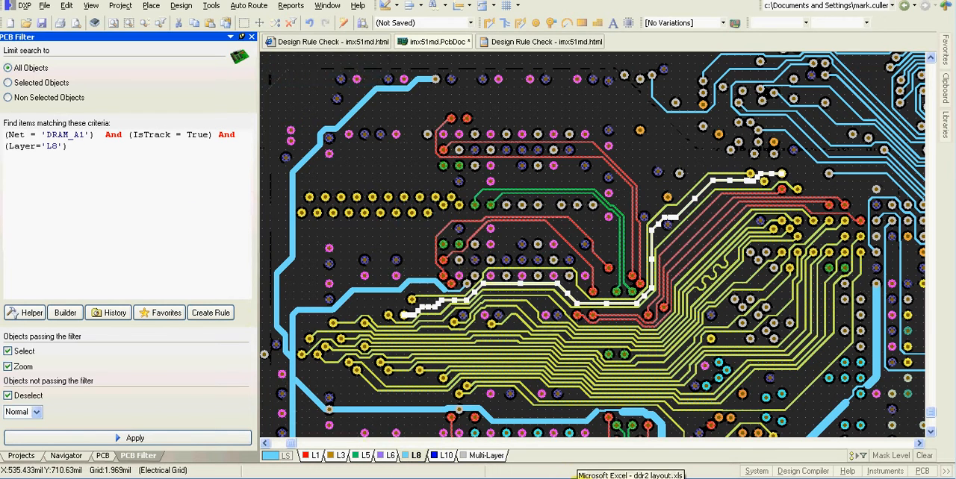
left_click(630, 475)
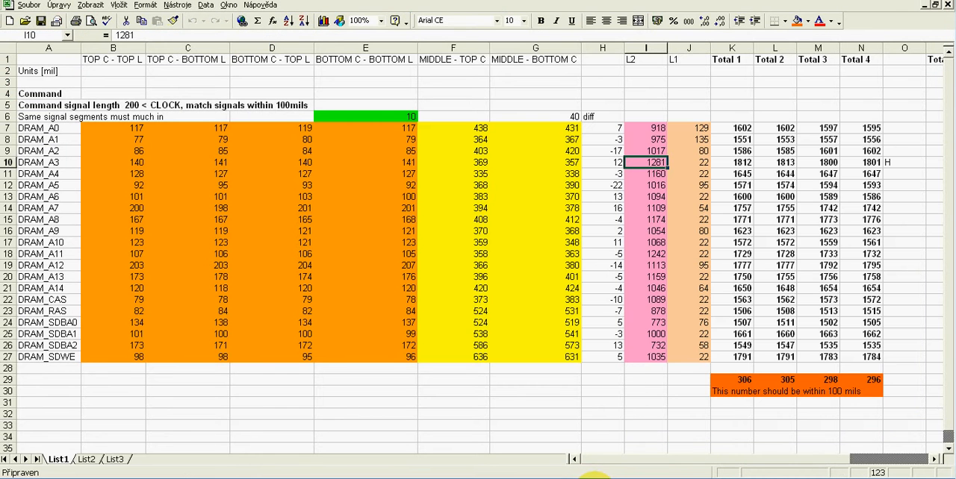
mouse_move(699, 127)
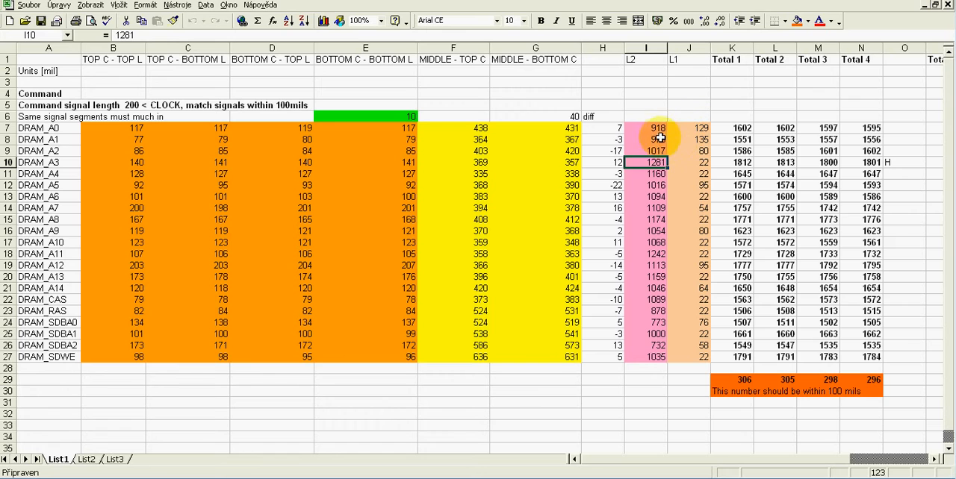
left_click(646, 139)
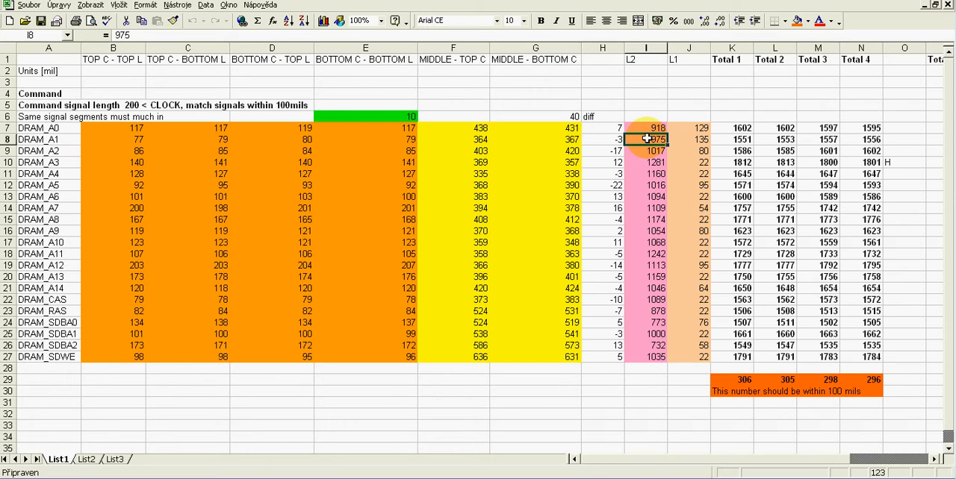
mouse_move(738, 127)
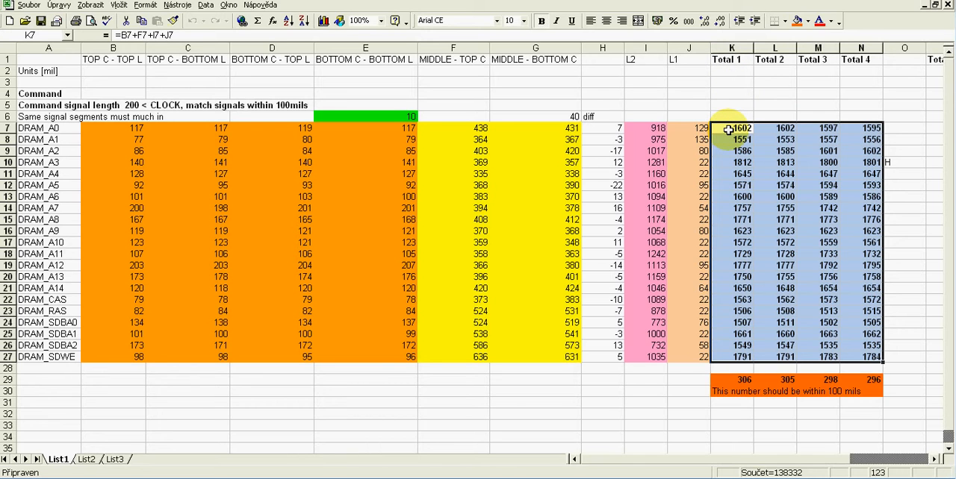
left_click(817, 127)
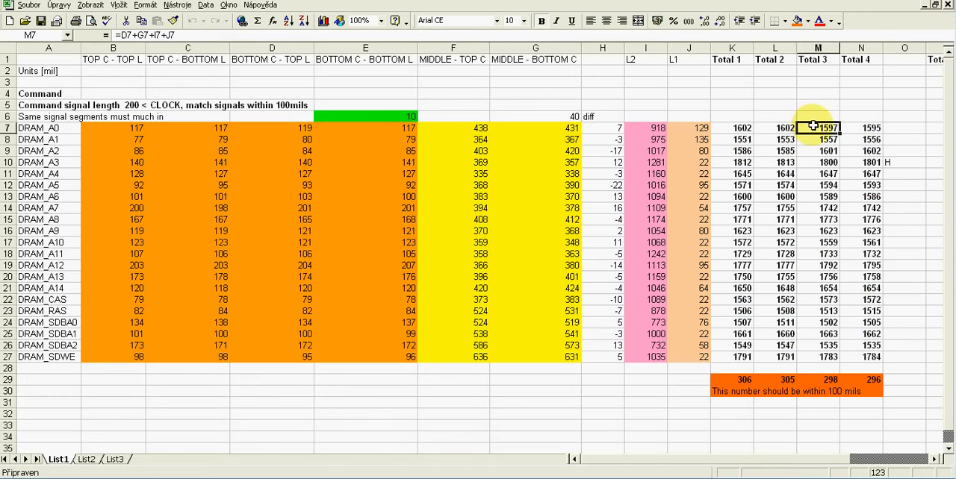
left_click(860, 127)
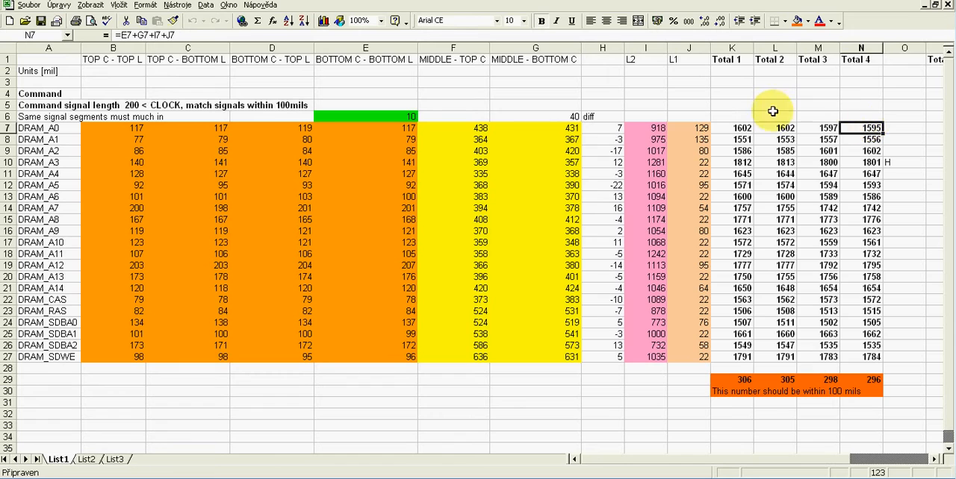
mouse_move(773, 285)
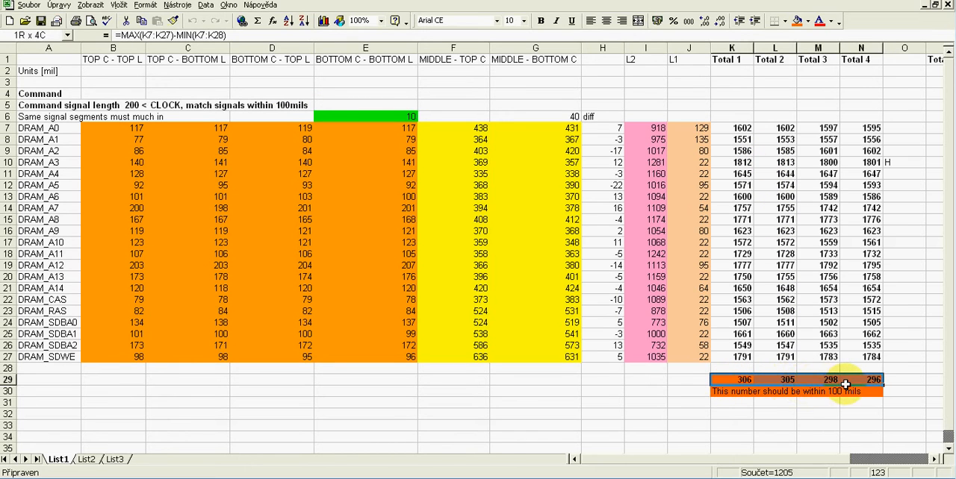
left_click(844, 384)
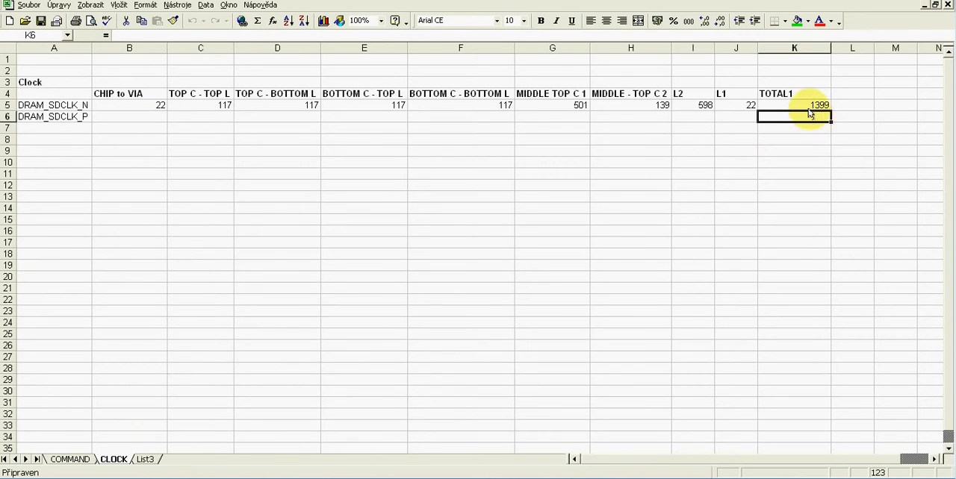
Switch to the COMMAND sheet and inspect the first Total 1 formula in K9
left_click(794, 105)
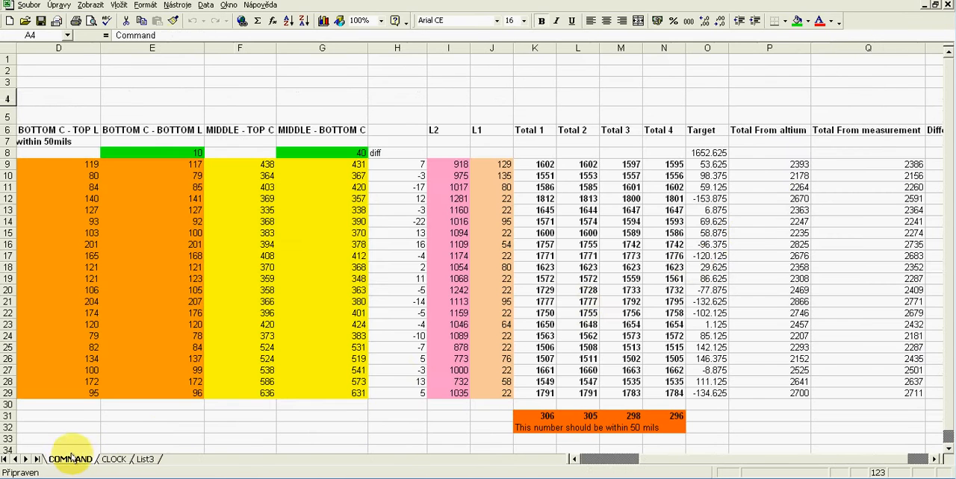
mouse_move(639, 152)
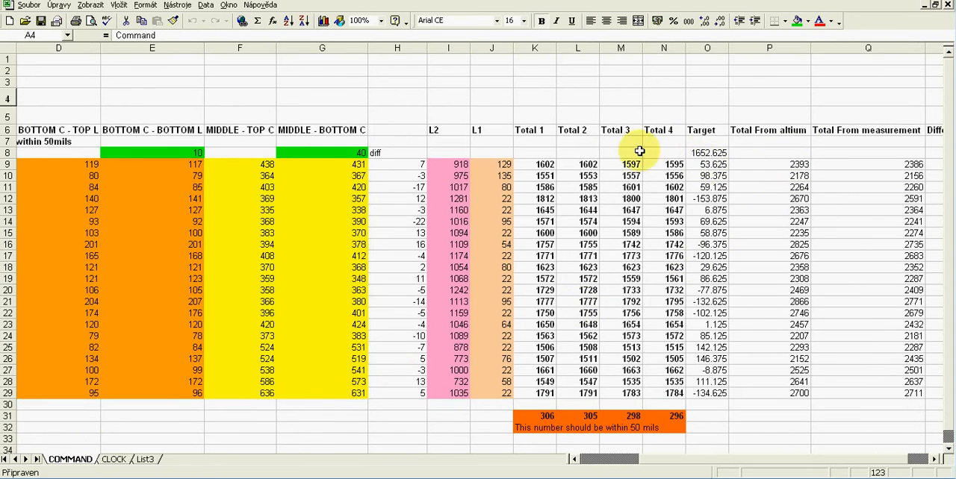
left_click(535, 165)
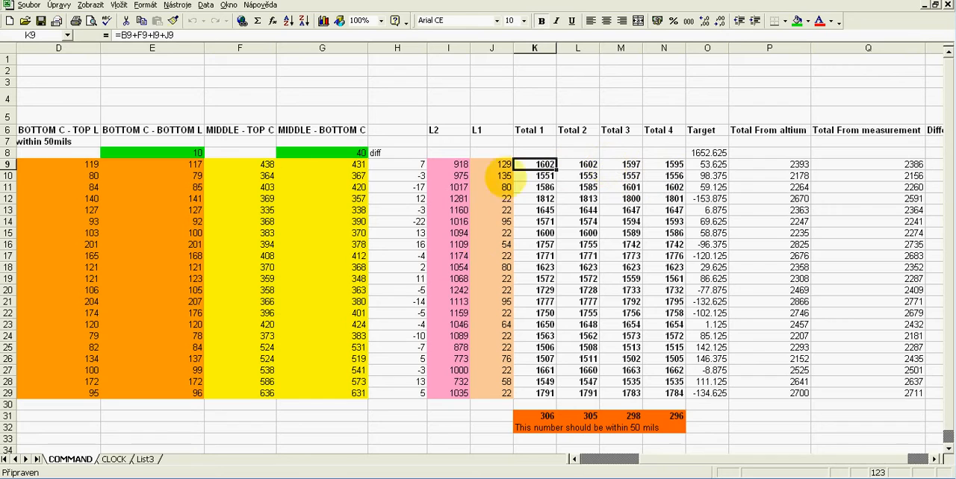
mouse_move(609, 372)
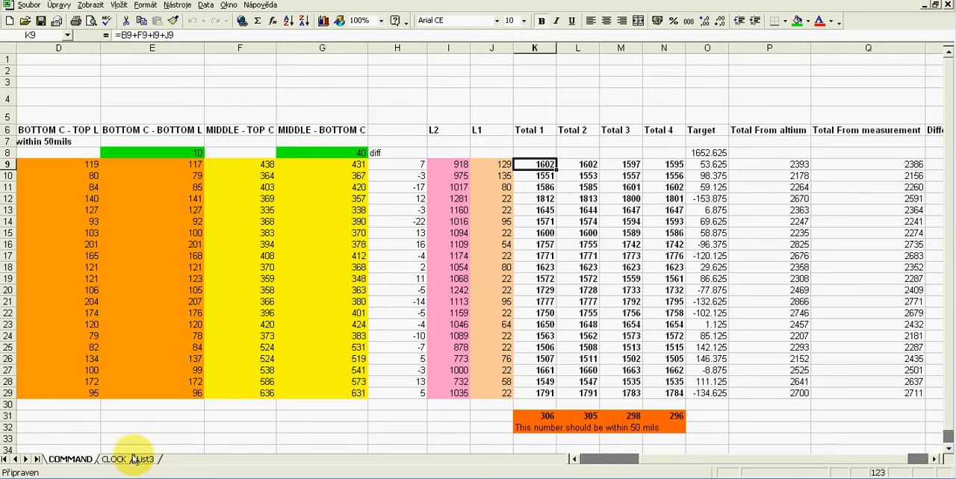
Switch to the CONTROL sheet and check the first Total 1 formula in M9
left_click(114, 460)
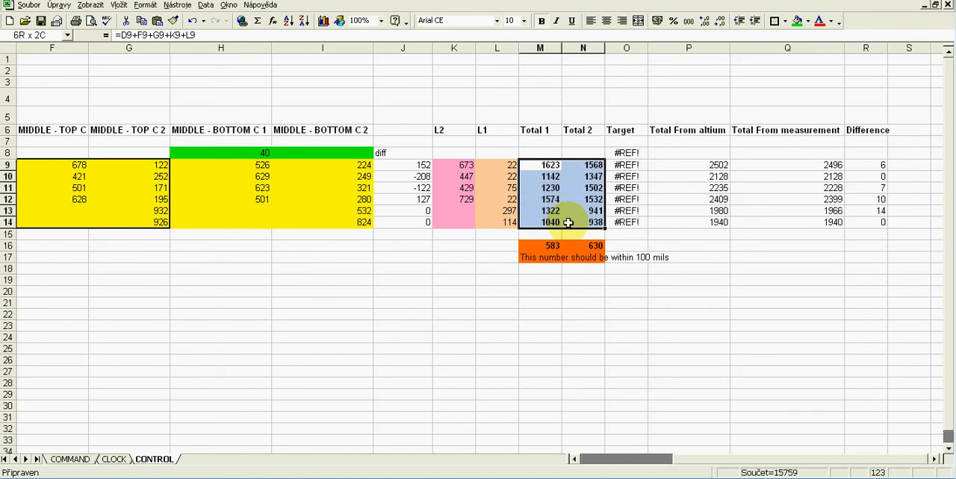
left_click(541, 164)
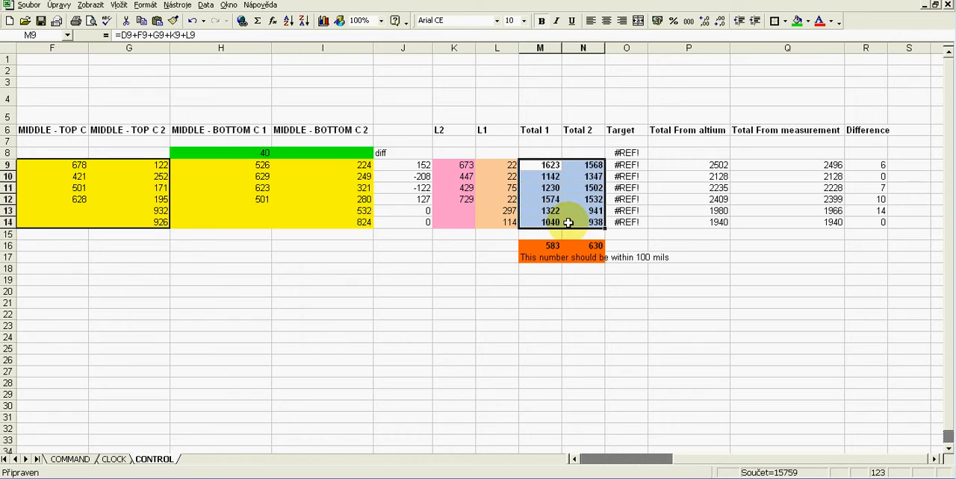
mouse_move(604, 444)
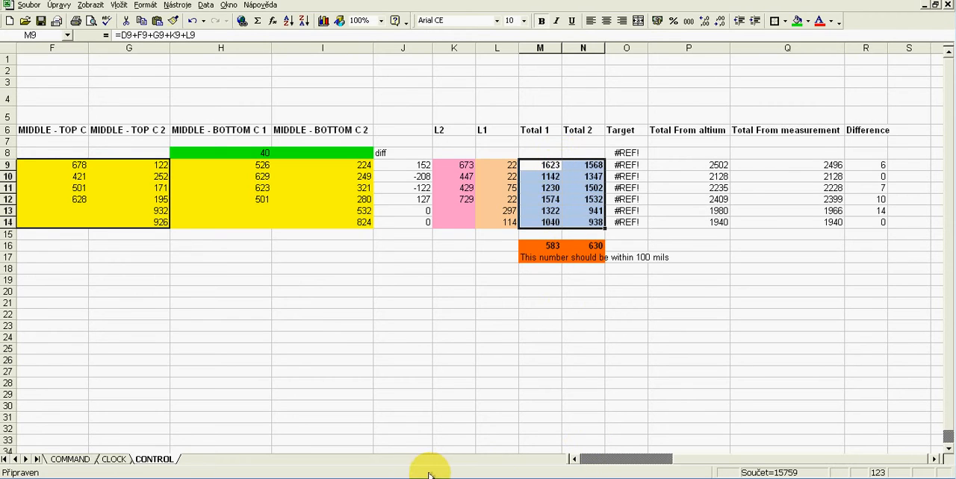
mouse_move(403, 469)
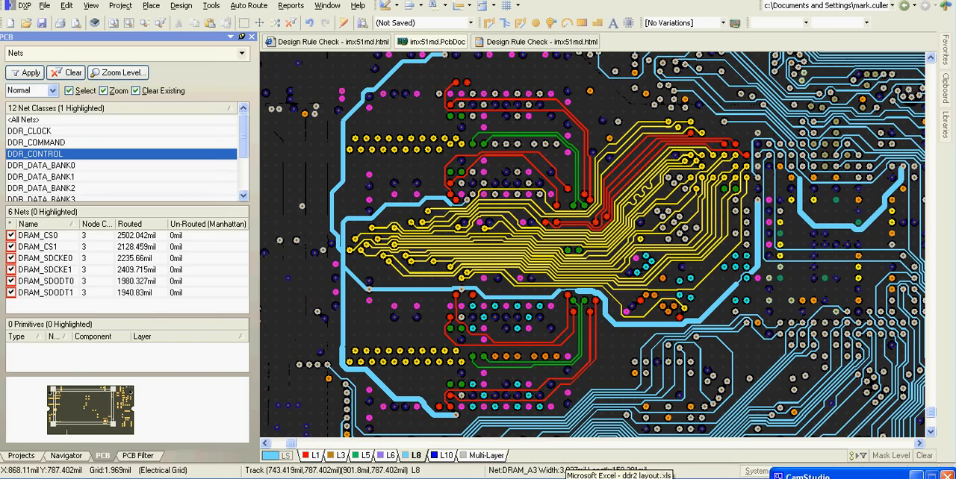
Measure the filtered DRAM_D5 track on layer L3, reading a distance of 0.816 inch
left_click(138, 456)
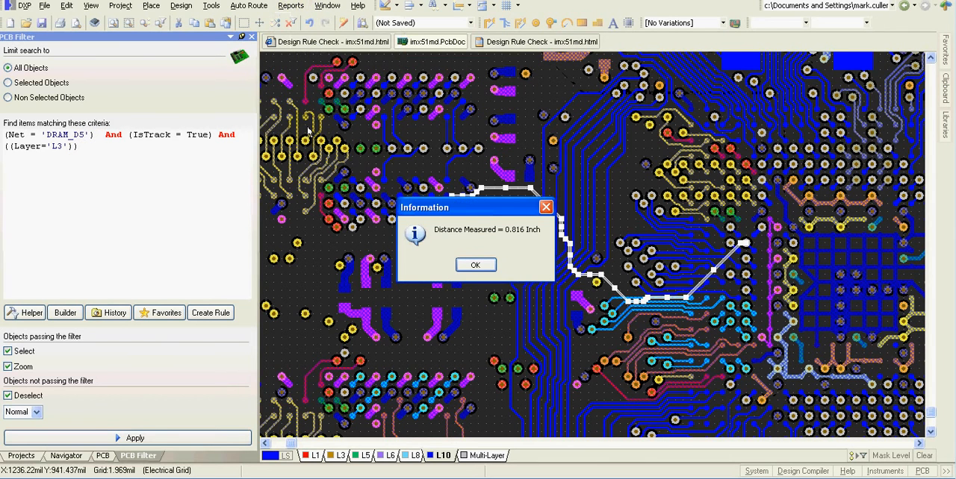
mouse_move(485, 403)
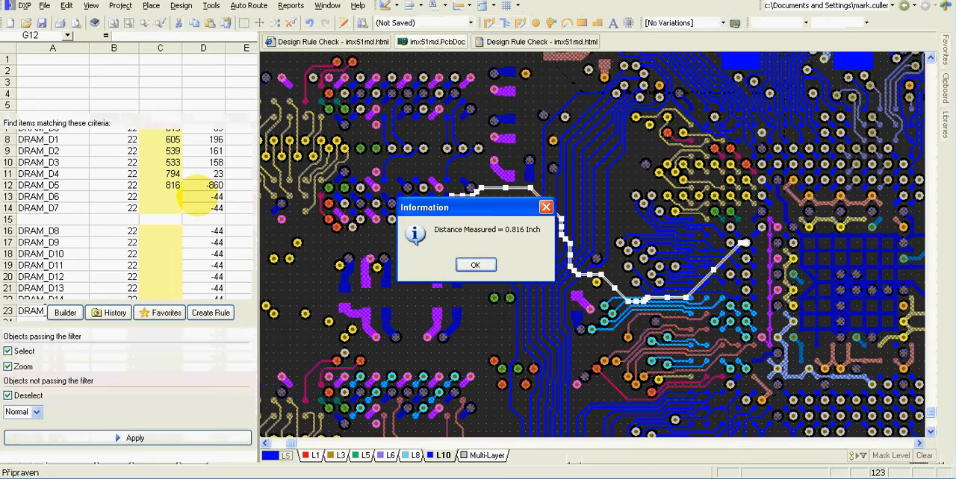
Review DRAM_D5's DATA-sheet row (L2 816, Altium total 882), then return to its pad on the board
left_click(475, 266)
type("882")
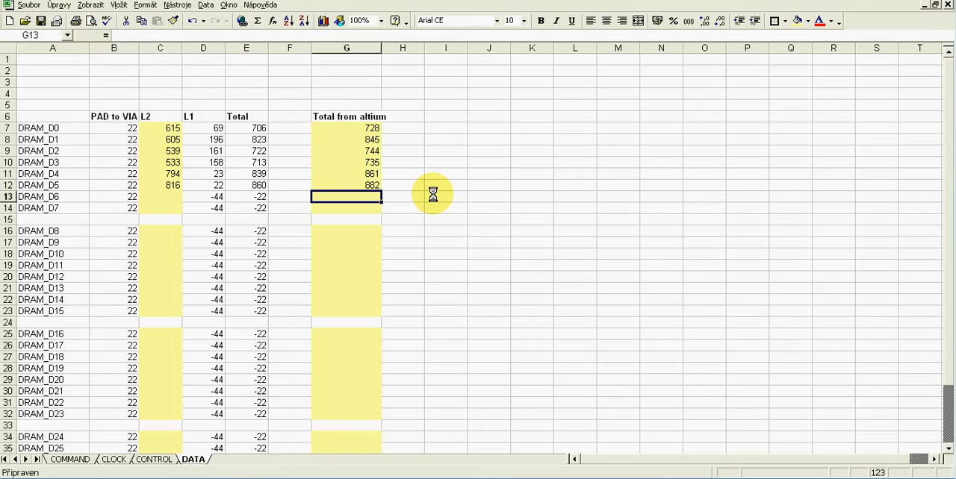
left_click(203, 185)
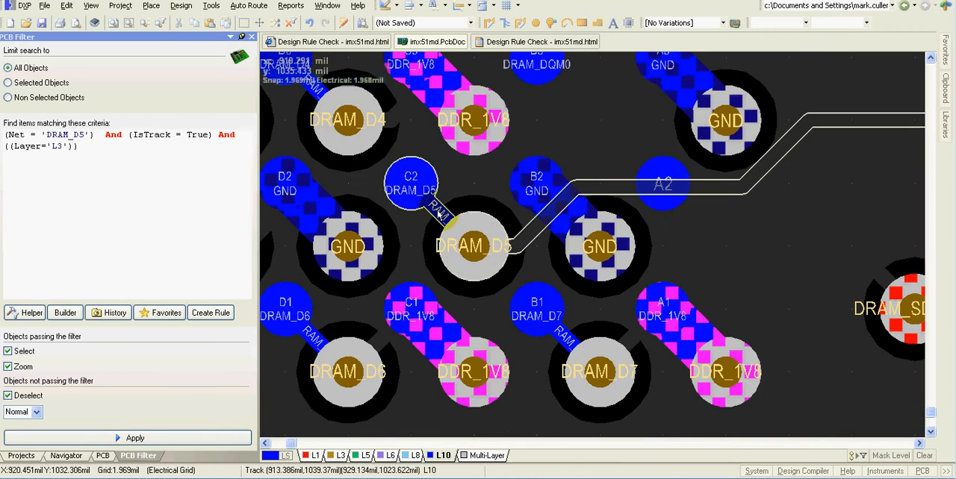
Measure the short DRAM_D5 stub at its pad as 0.022 inch and dismiss the result
left_click(289, 6)
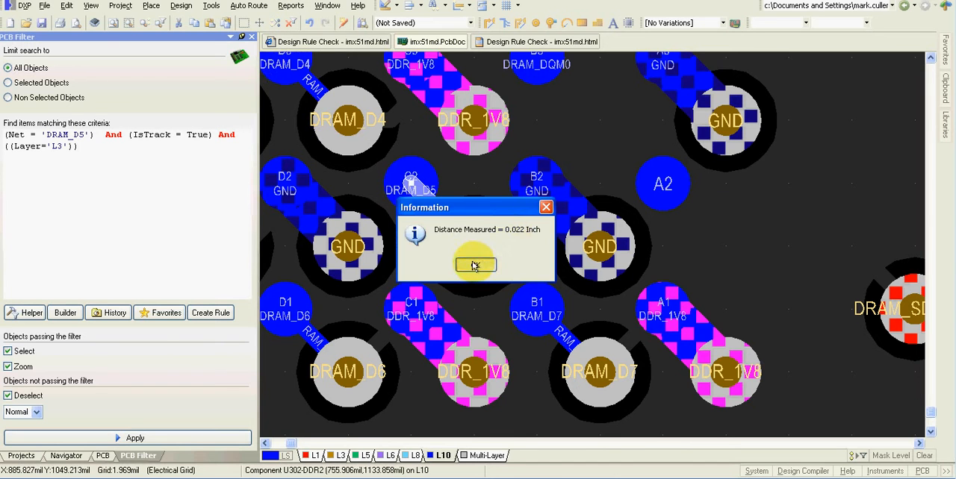
left_click(474, 266)
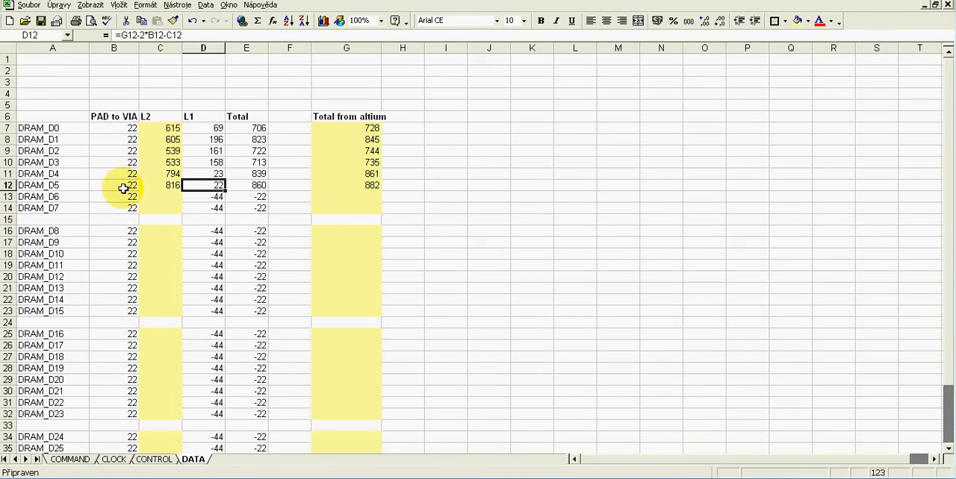
Verify DRAM_D5's 22, 816 and 22 mil lengths sum to the 860 total via the row-12 formula
left_click(113, 185)
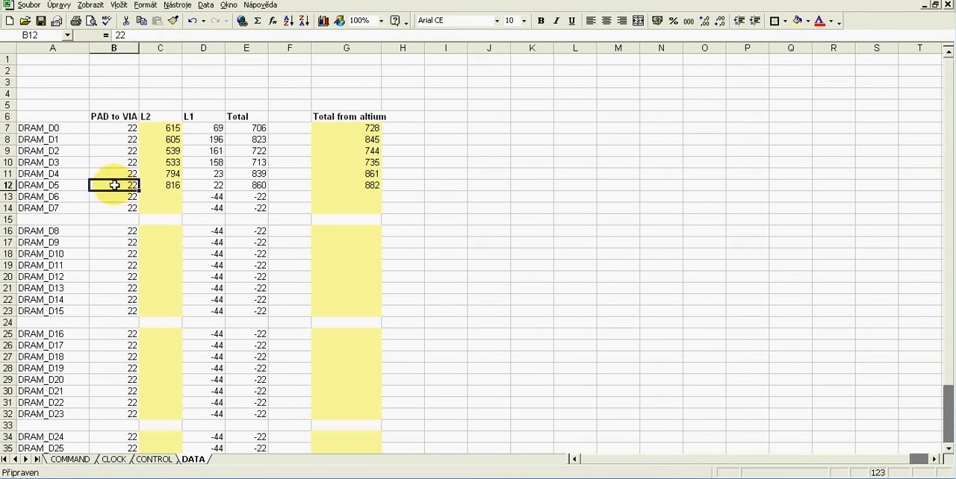
left_click(160, 186)
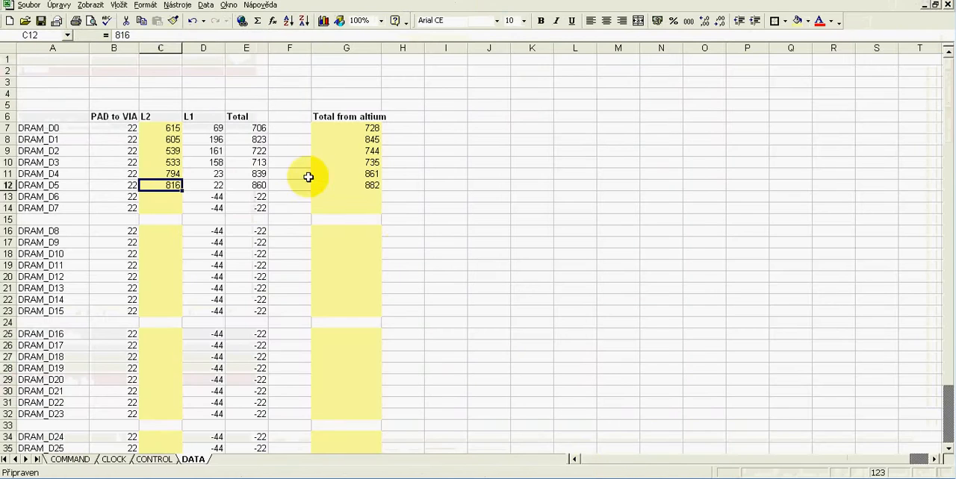
left_click(246, 185)
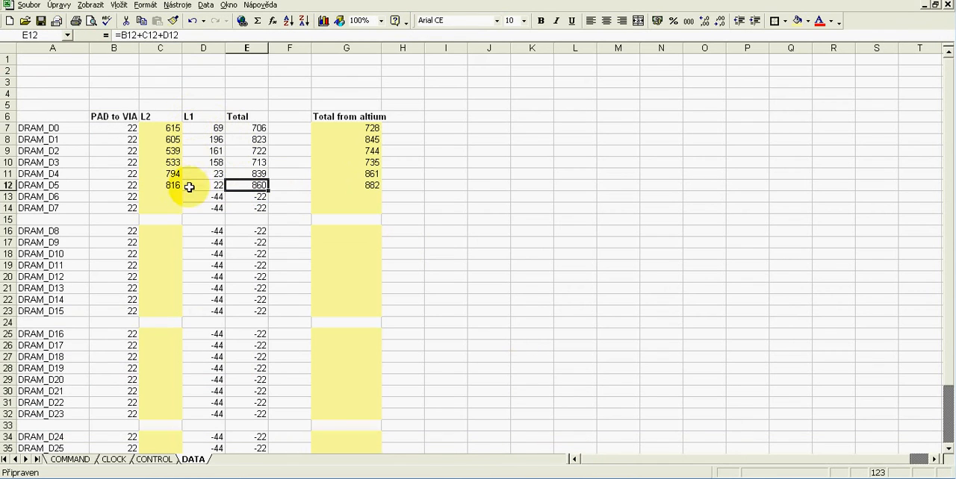
mouse_move(245, 156)
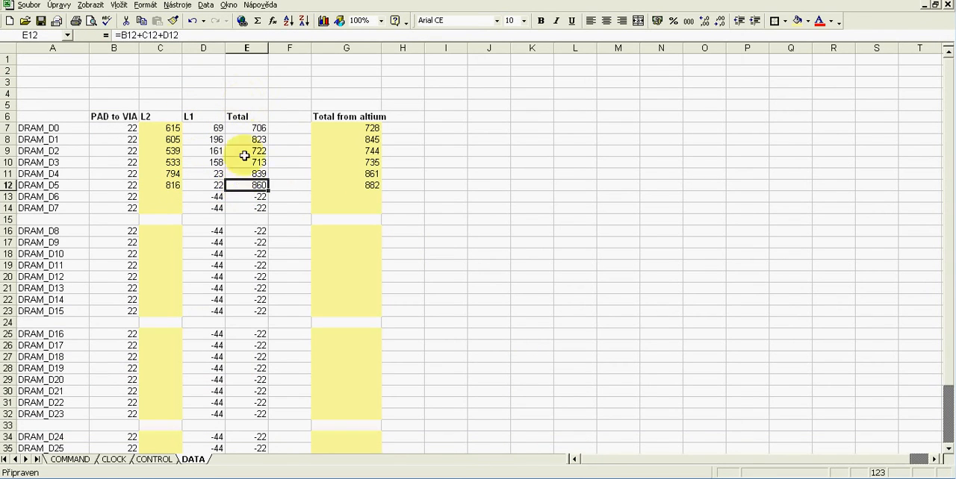
mouse_move(240, 116)
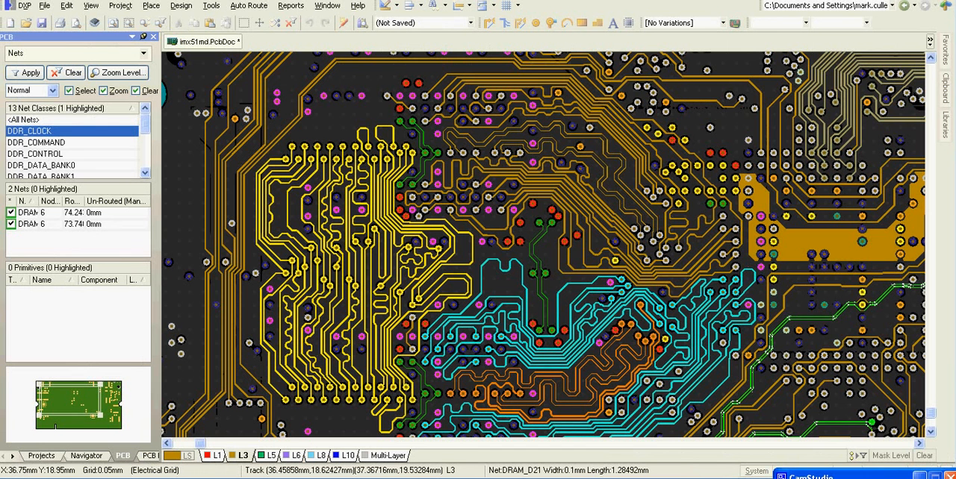
mouse_move(526, 276)
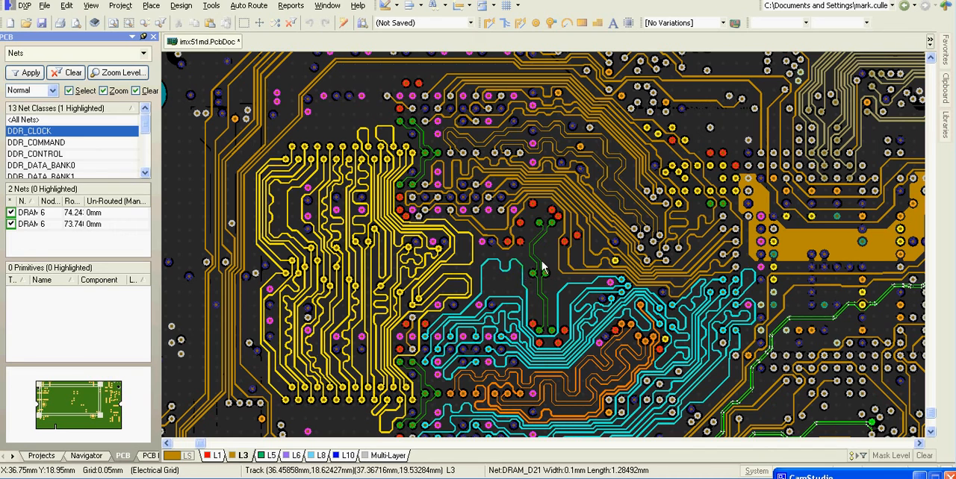
mouse_move(551, 263)
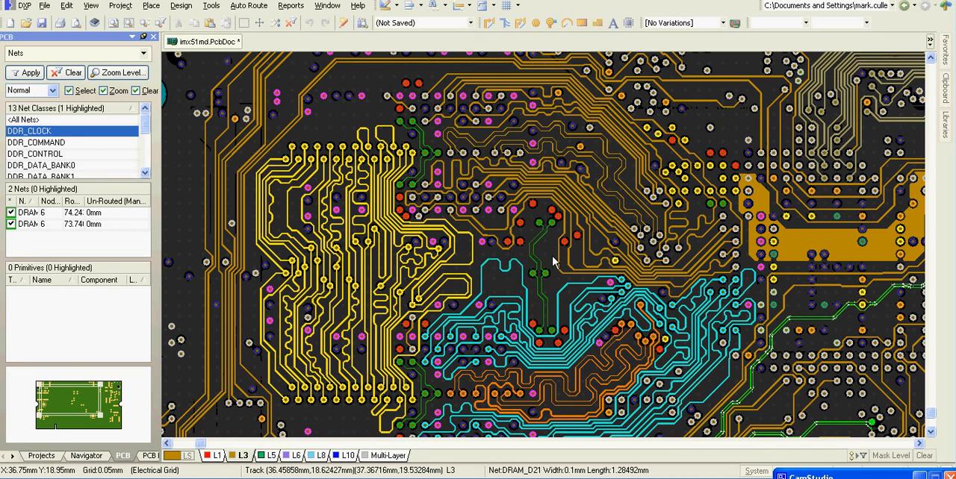
mouse_move(526, 166)
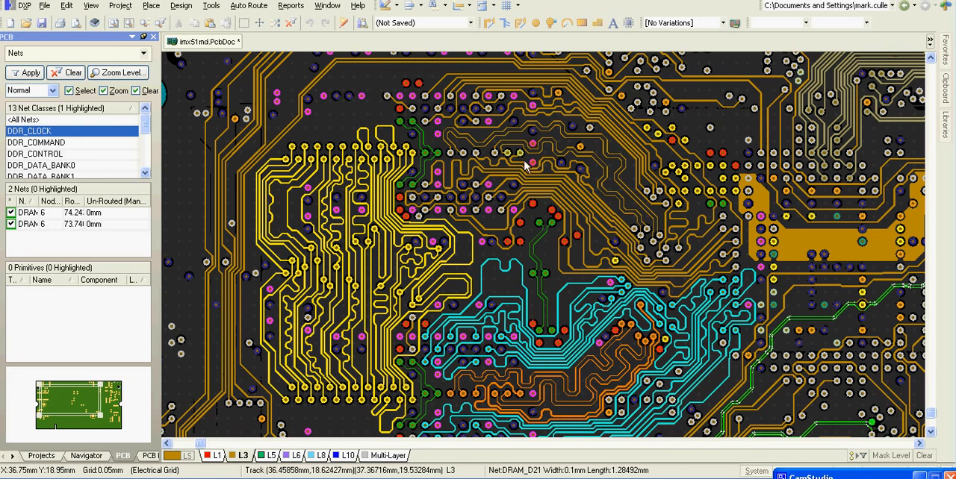
mouse_move(601, 148)
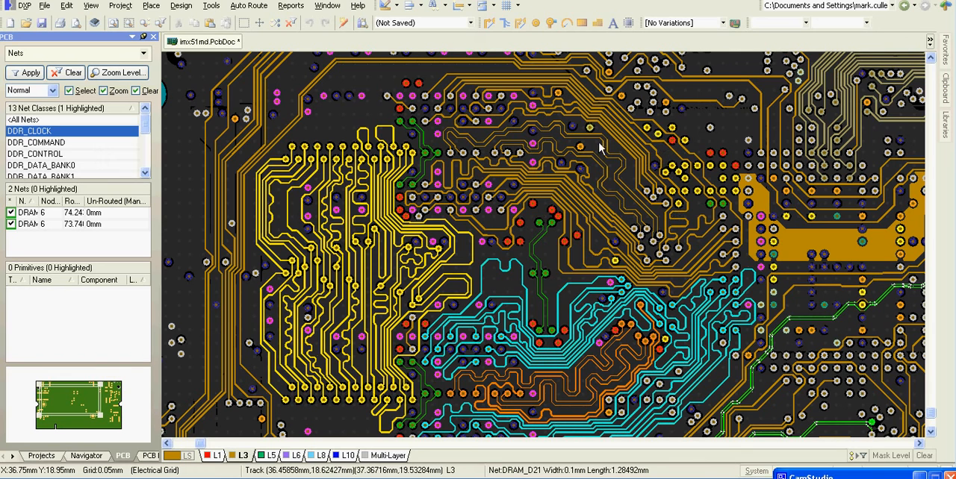
mouse_move(616, 328)
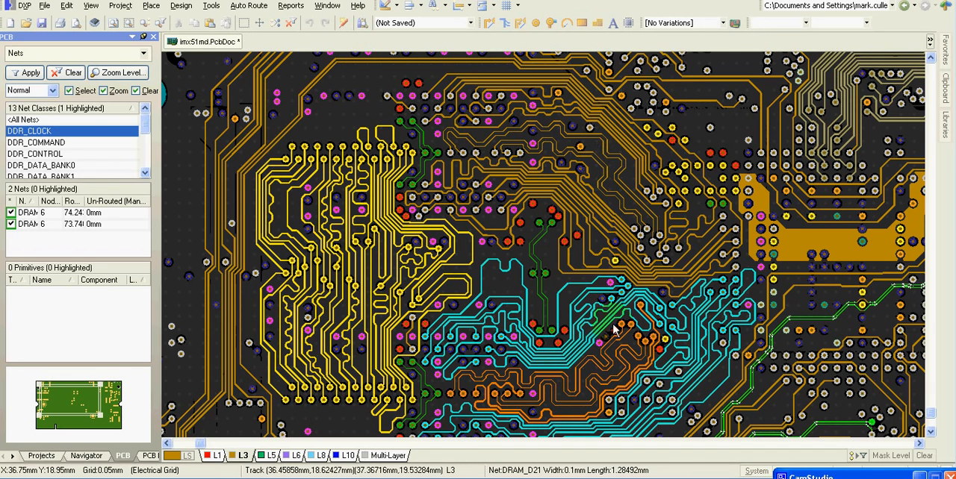
mouse_move(570, 331)
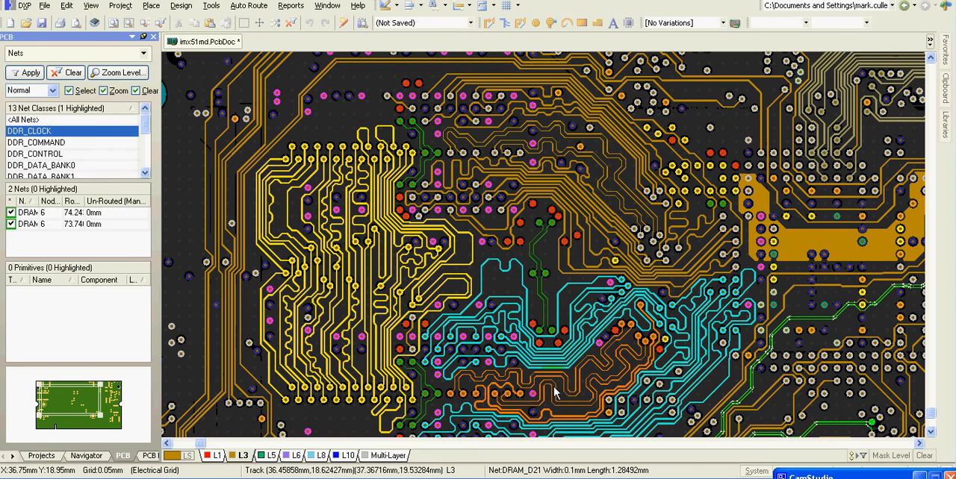
mouse_move(396, 358)
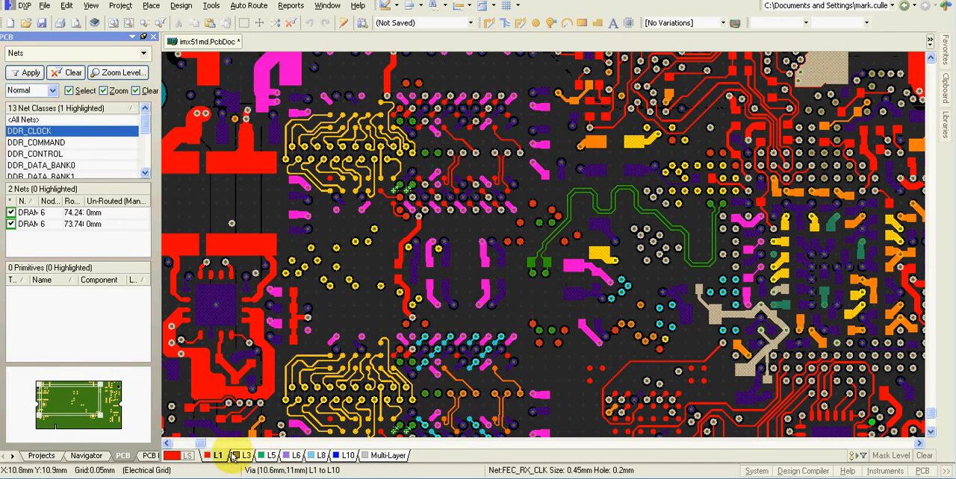
Cycle through further signal layers to view the DDR routing on each
left_click(292, 456)
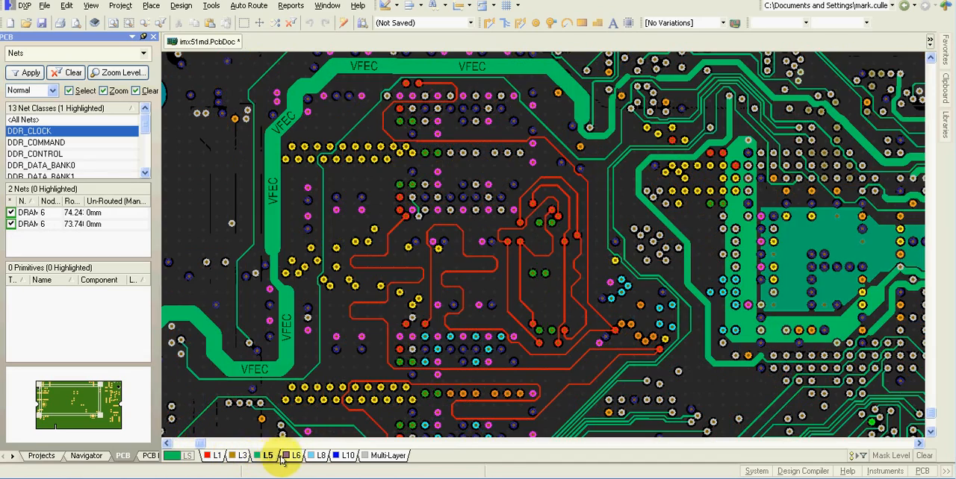
left_click(293, 455)
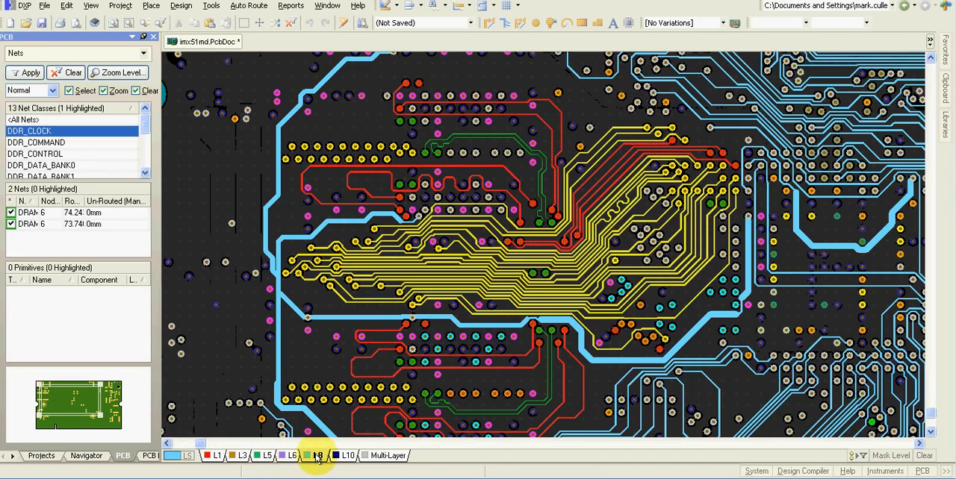